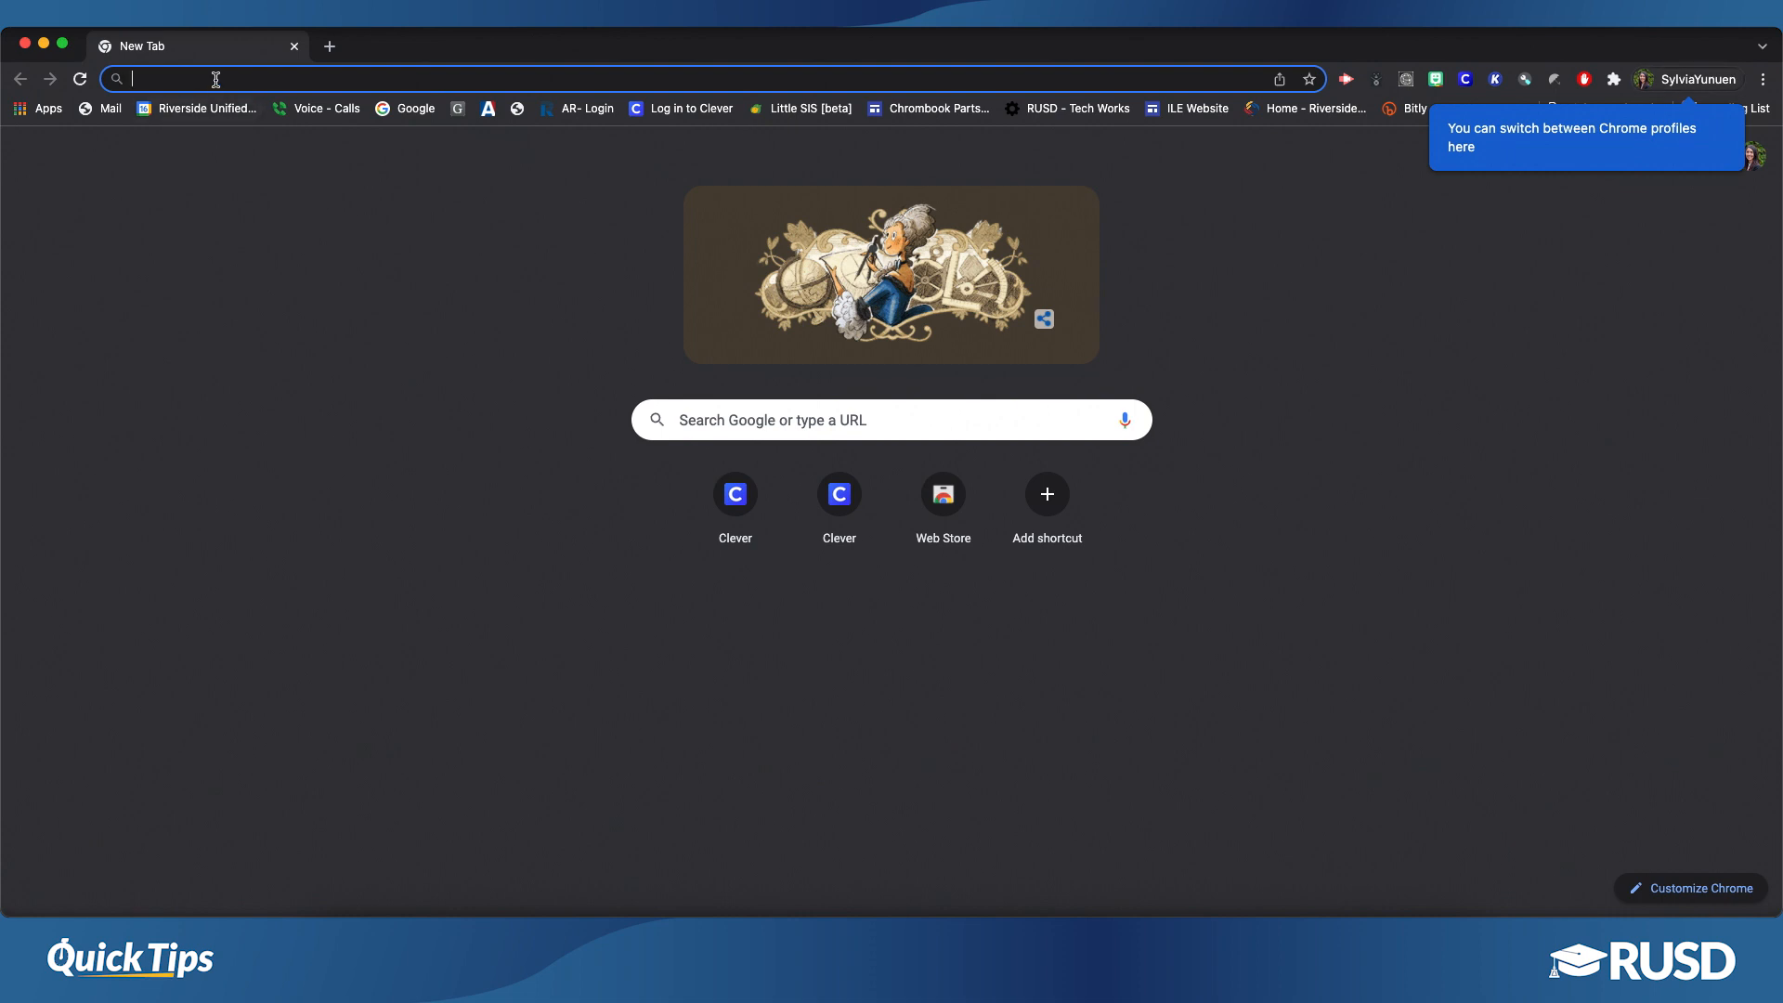
Go to bit.ly/RUSDclever and log in with the Riversideunified.org account.
{"action": "type", "text": "b"}
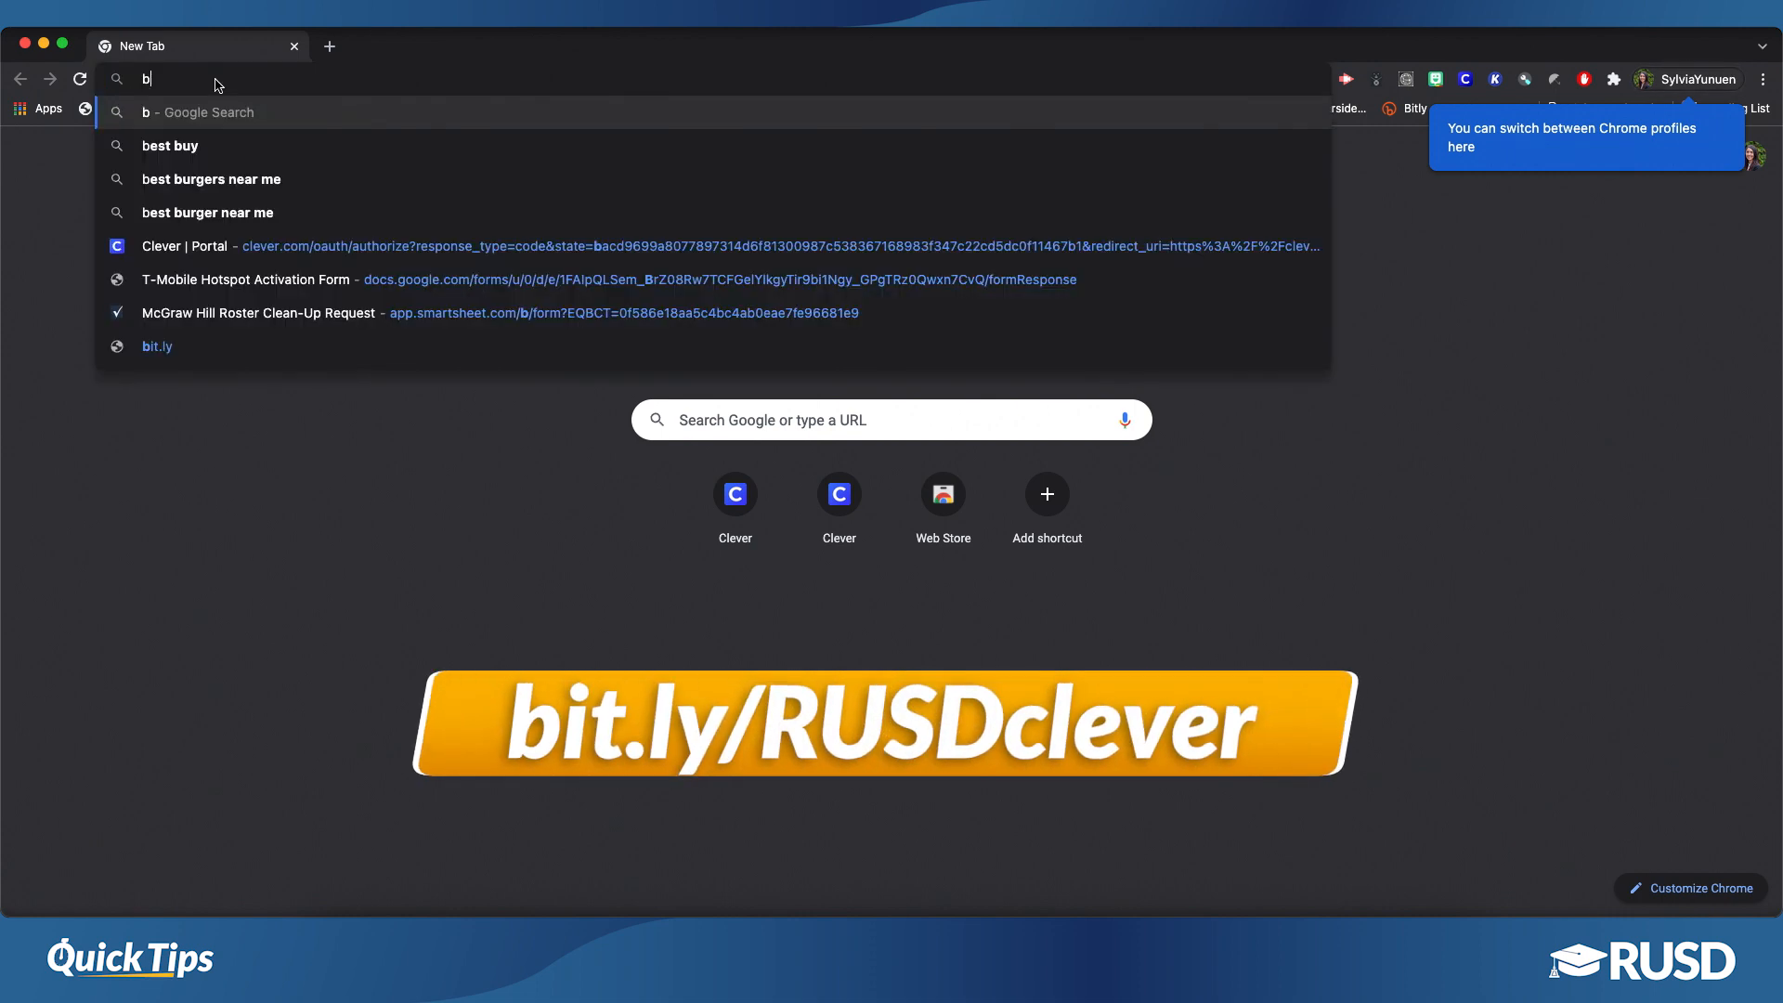
{"action": "type", "text": "it.ly"}
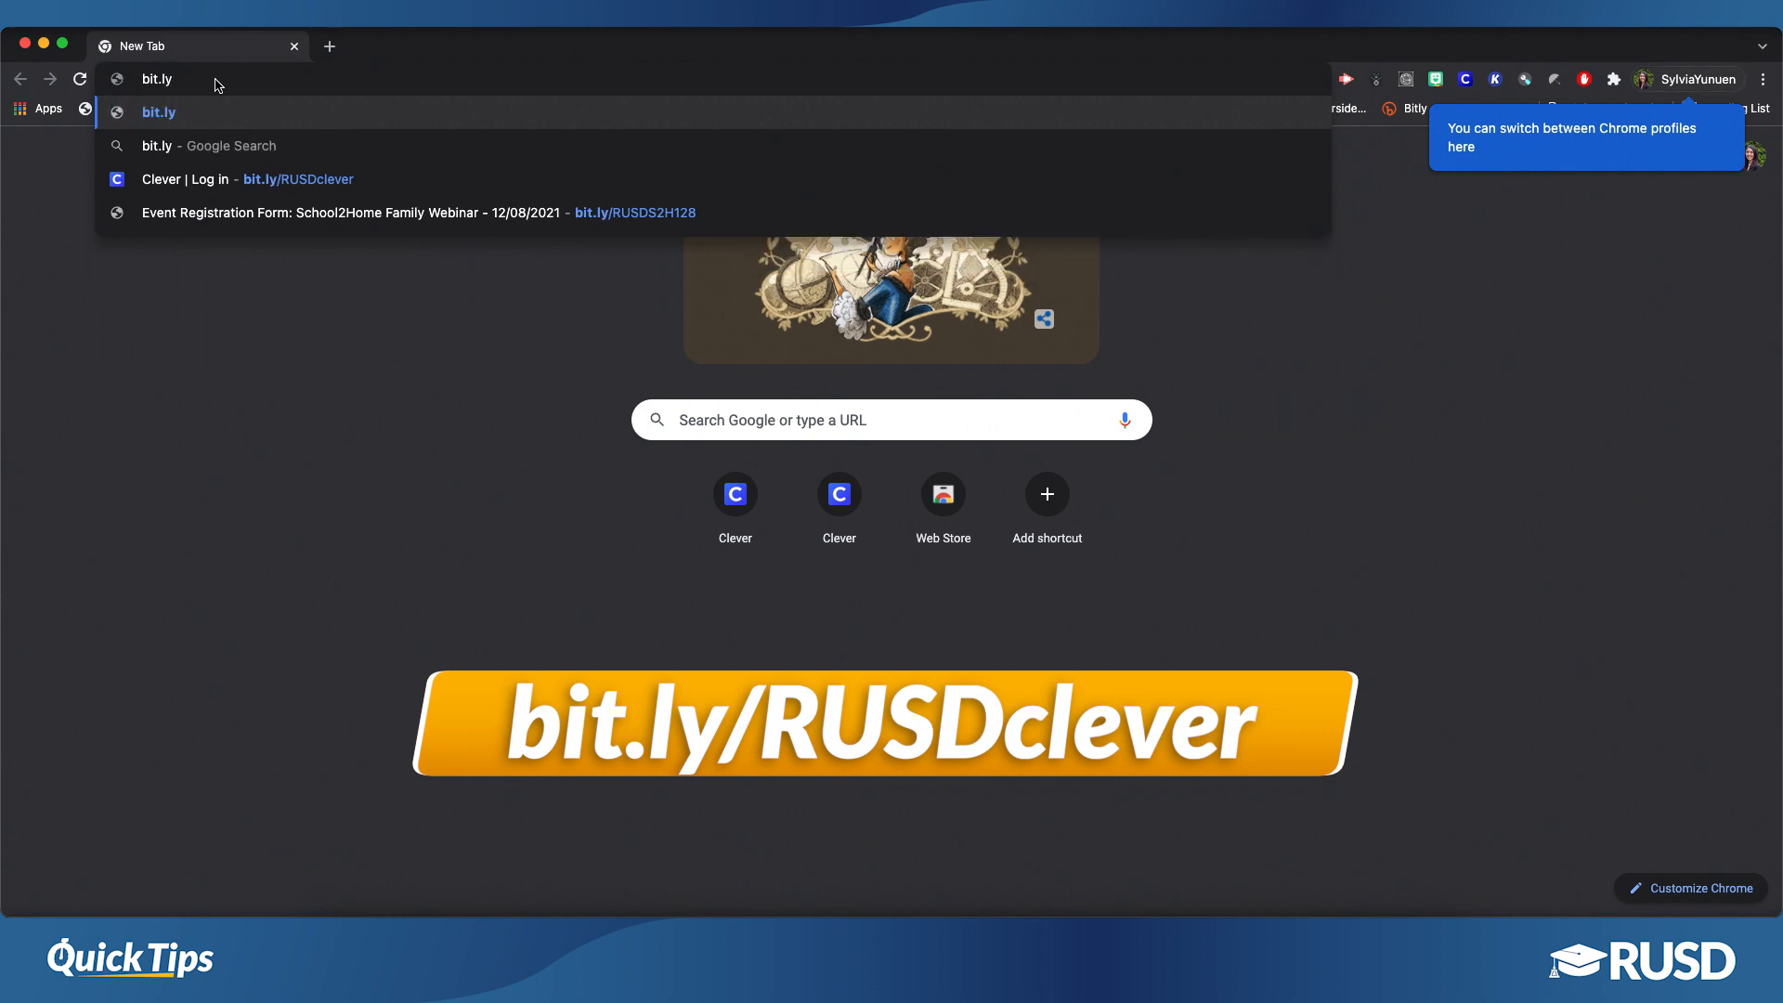
{"action": "type", "text": "/R"}
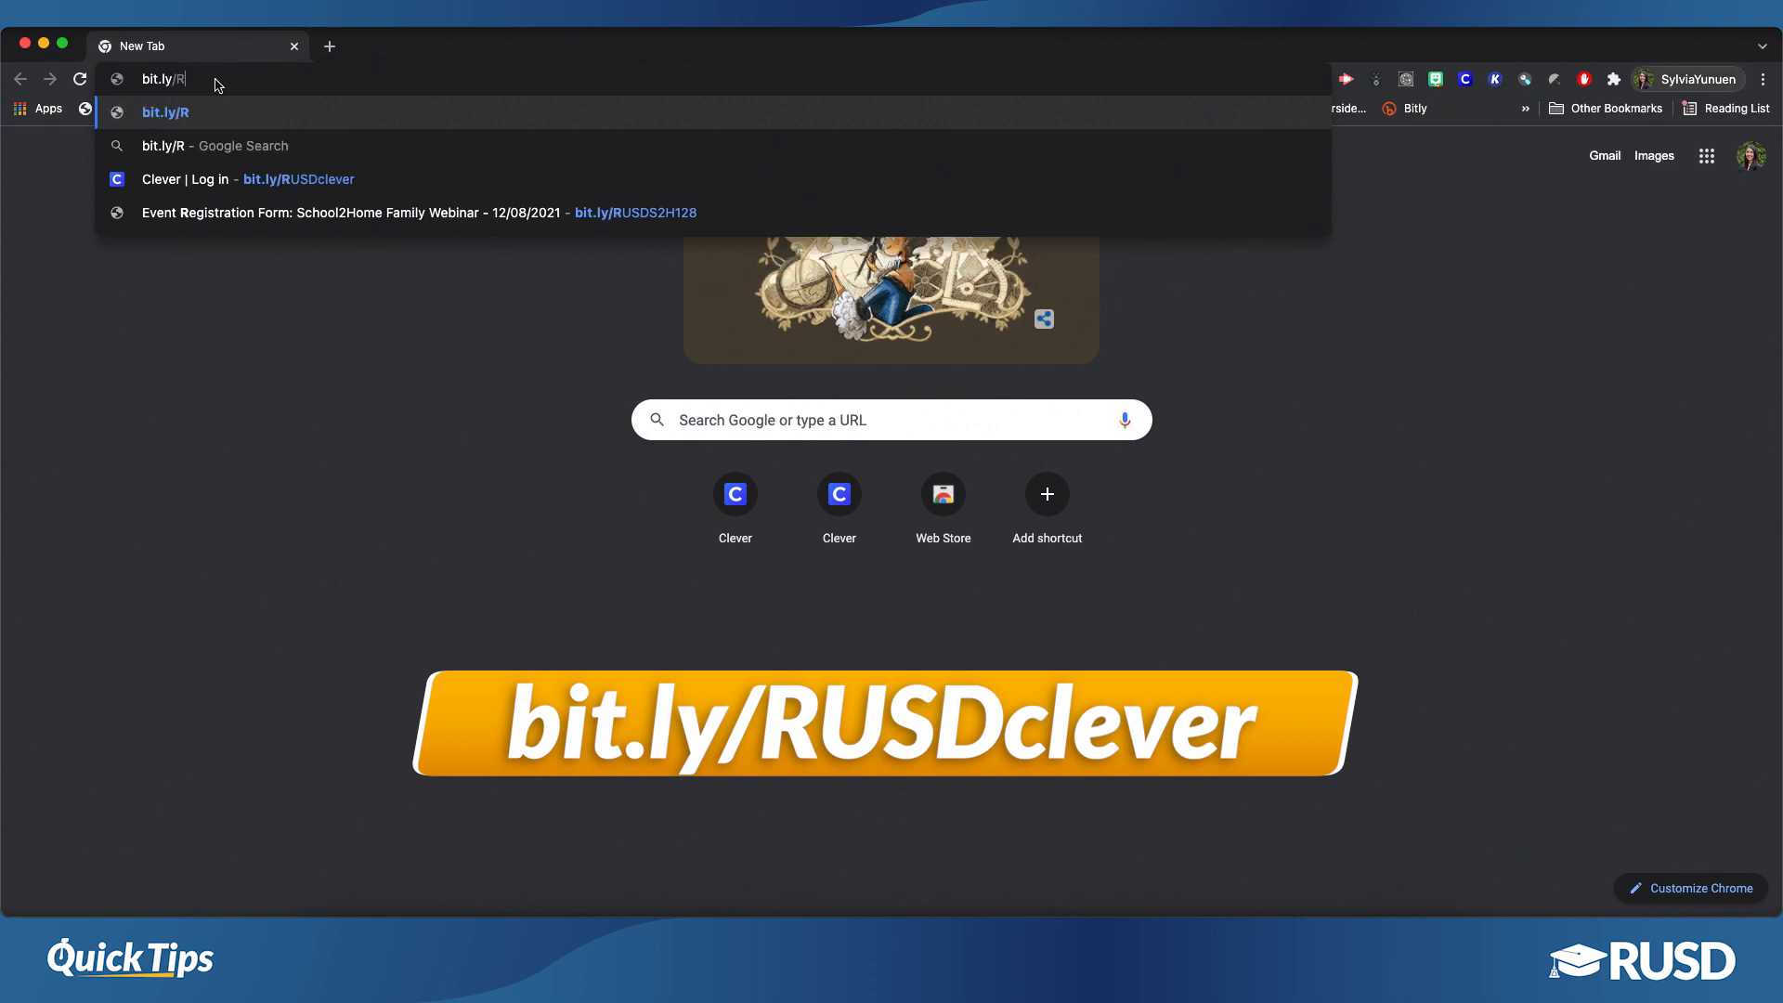
{"action": "type", "text": "USDc"}
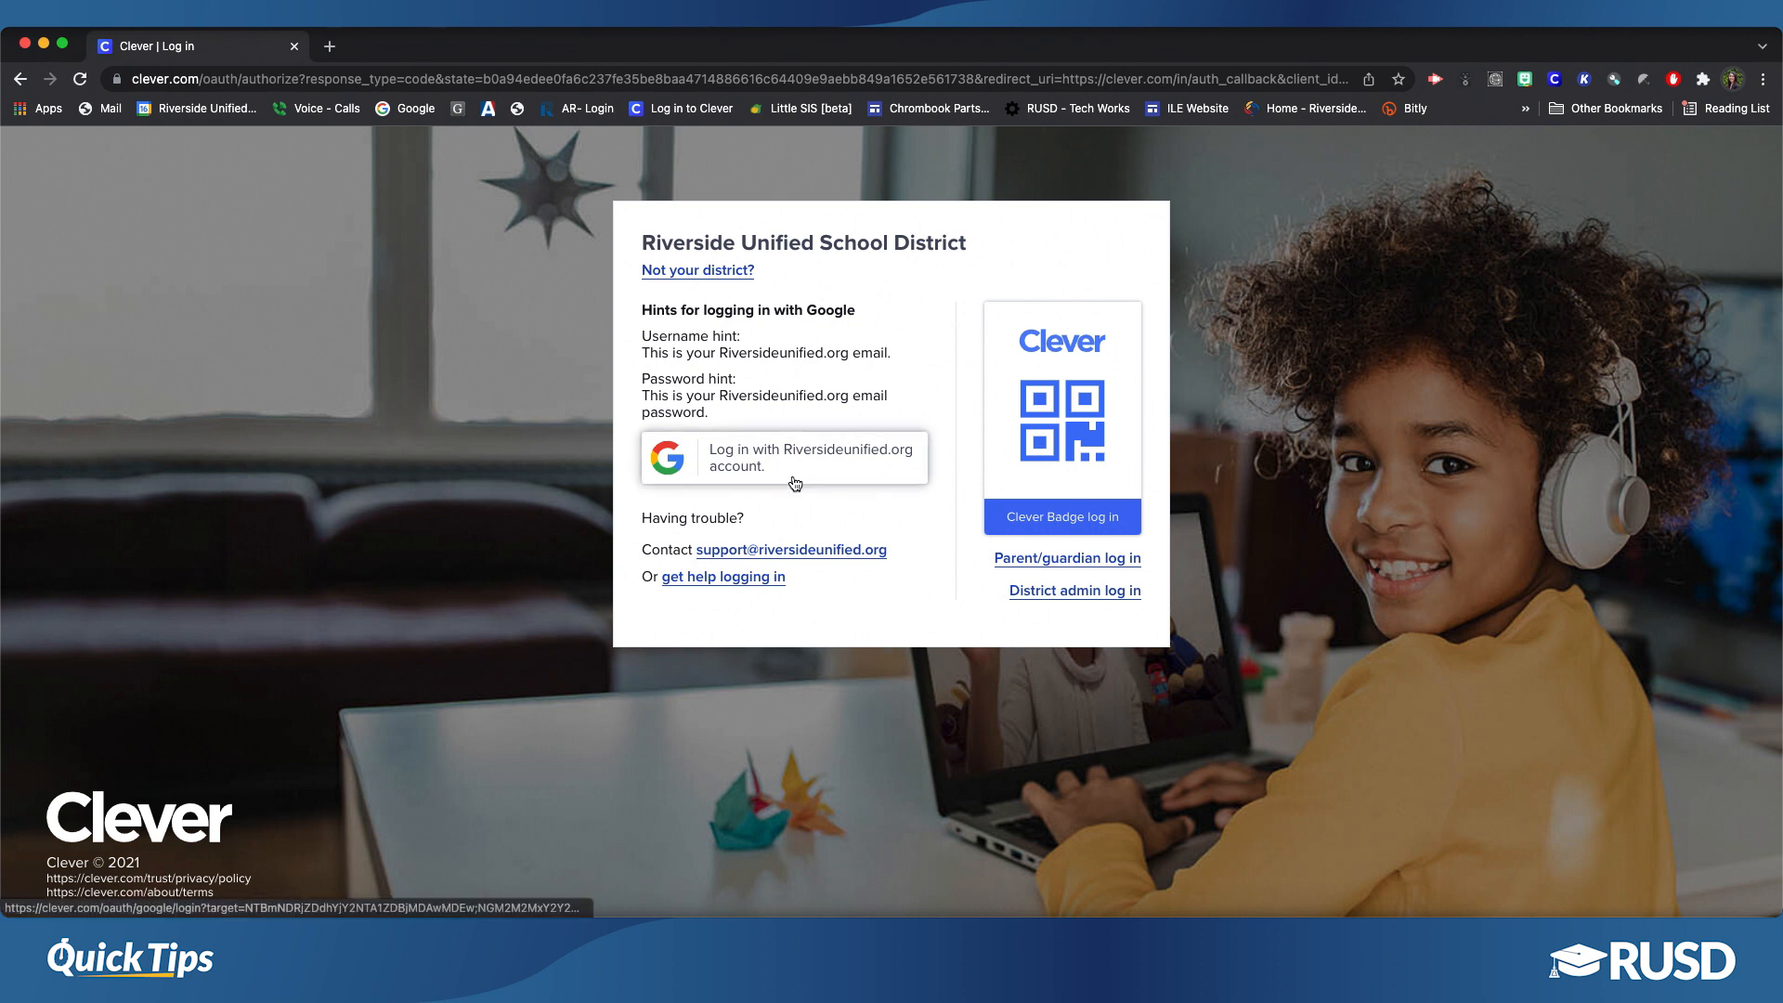
{"action": "left_click", "coordinate": [782, 457]}
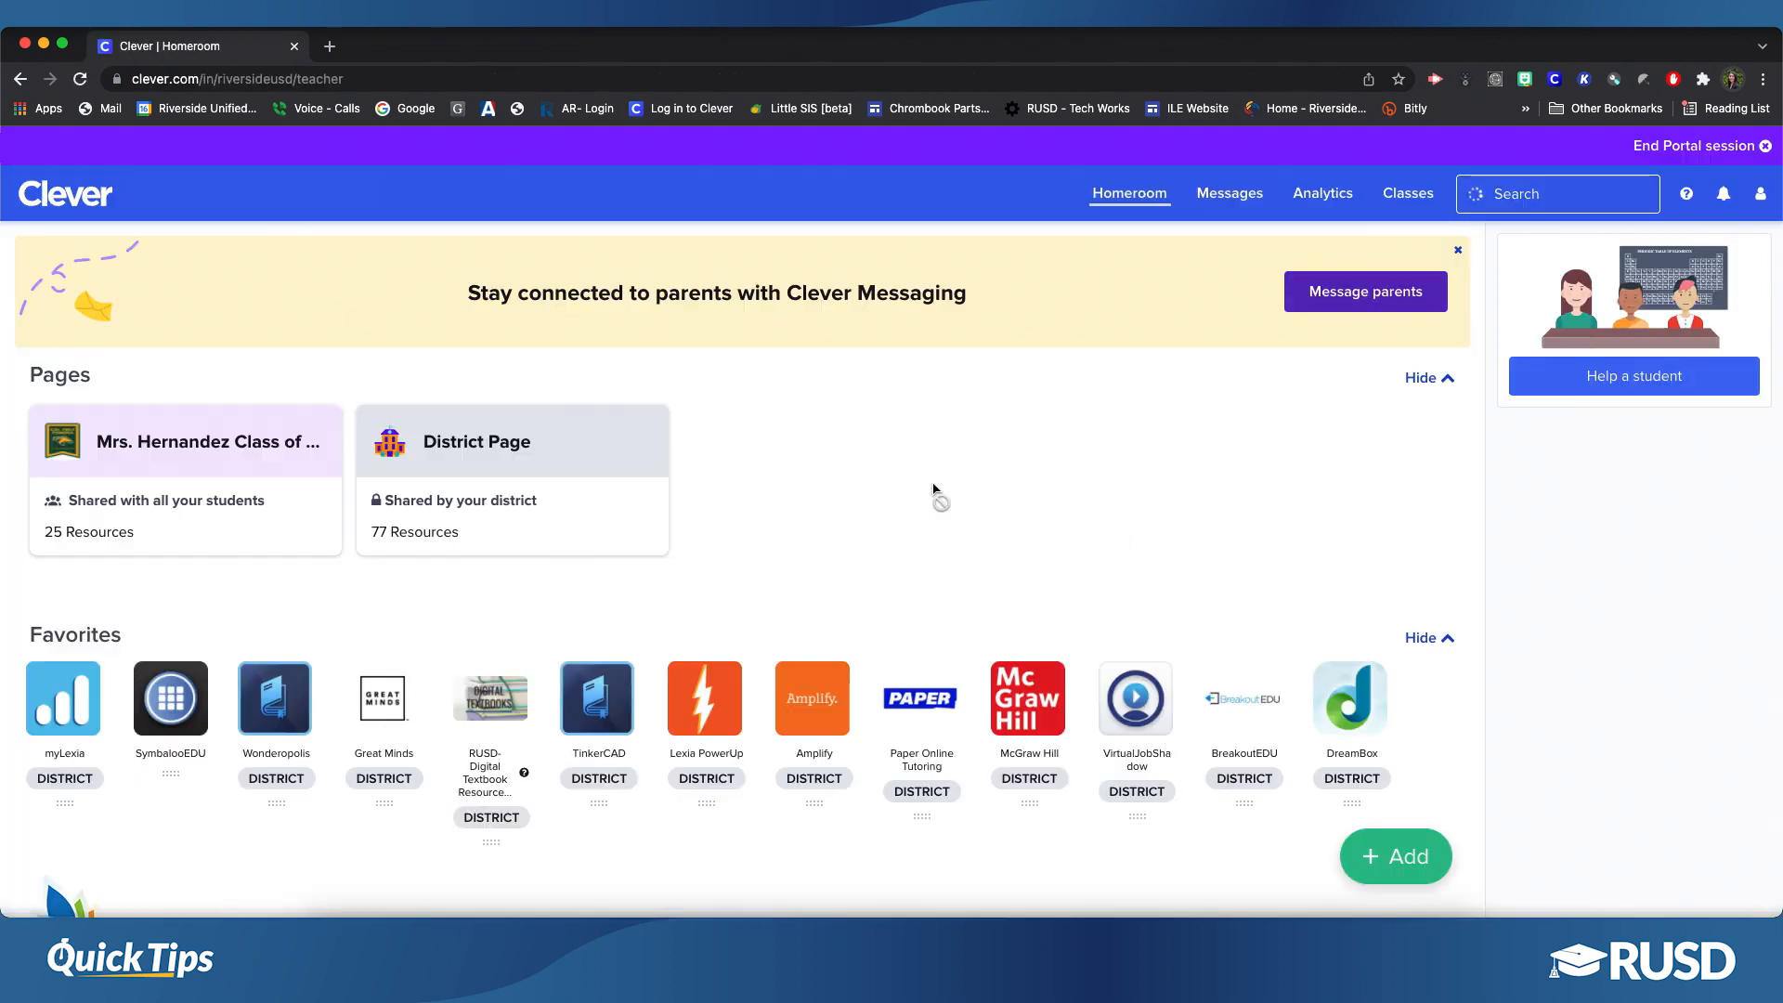
Scroll the Homeroom page to More apps, launch Renaissance, and return to the Clever tab.
{"action": "scroll", "scroll_direction": "down", "scroll_amount": 3}
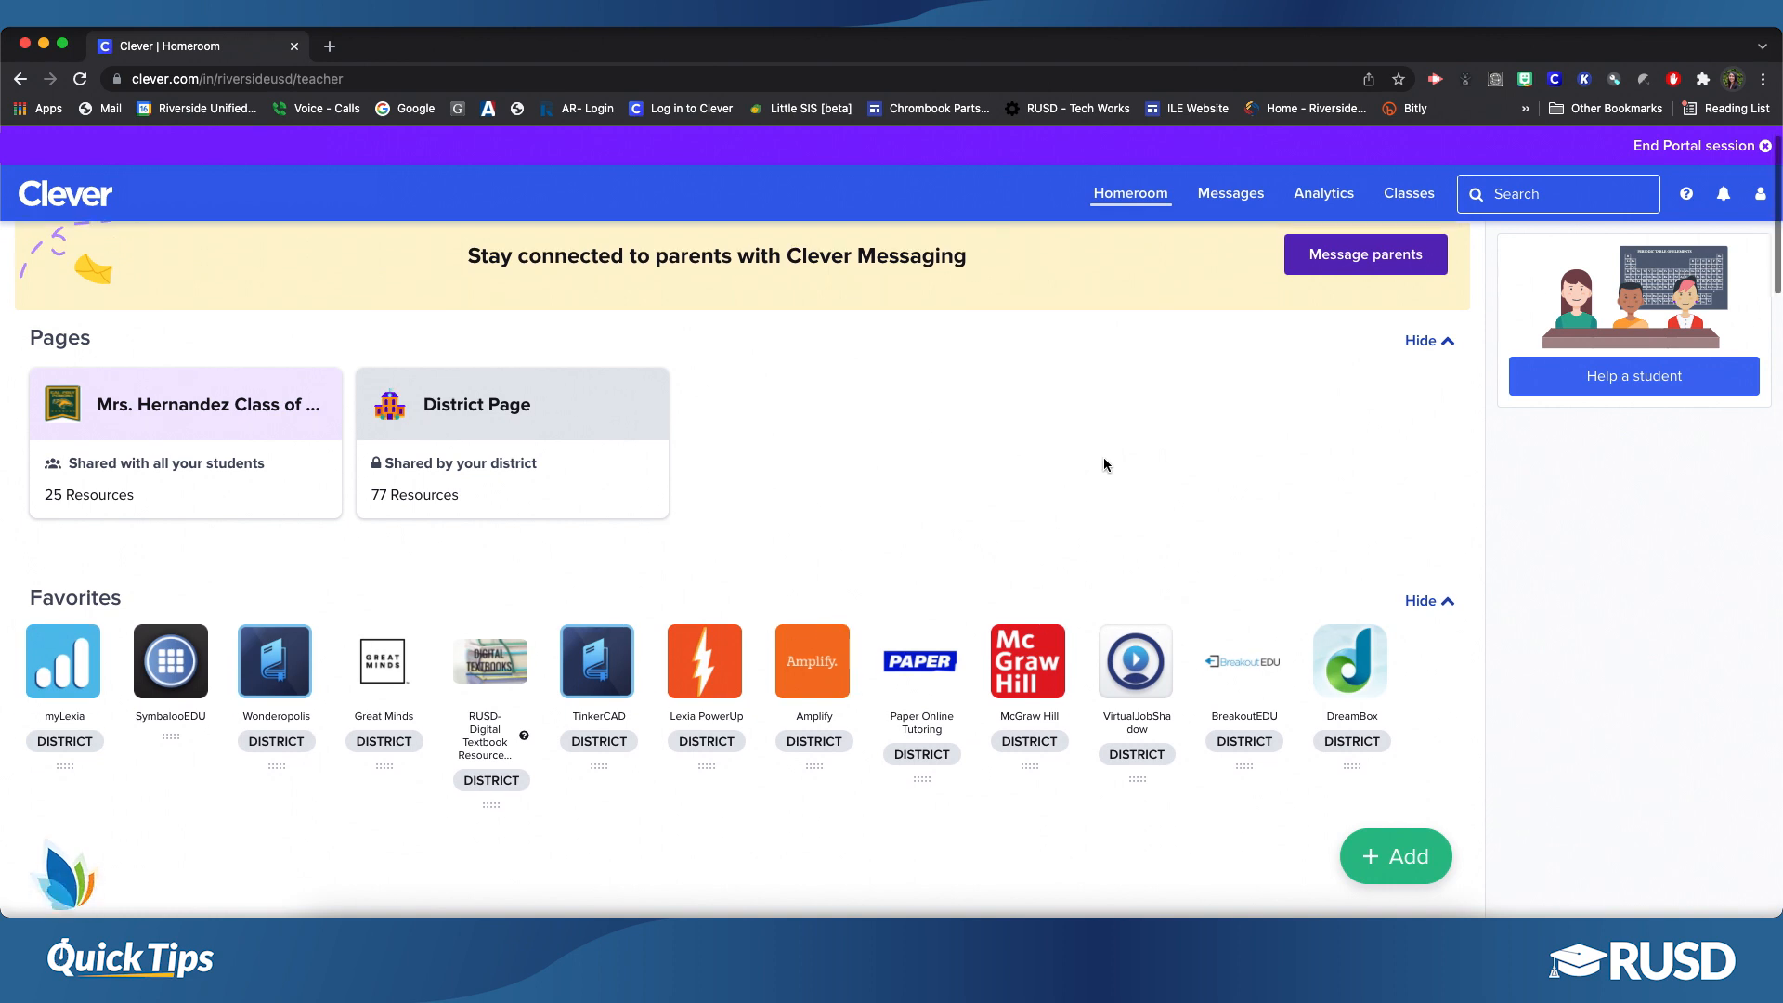
{"action": "scroll", "scroll_direction": "down", "scroll_amount": 3}
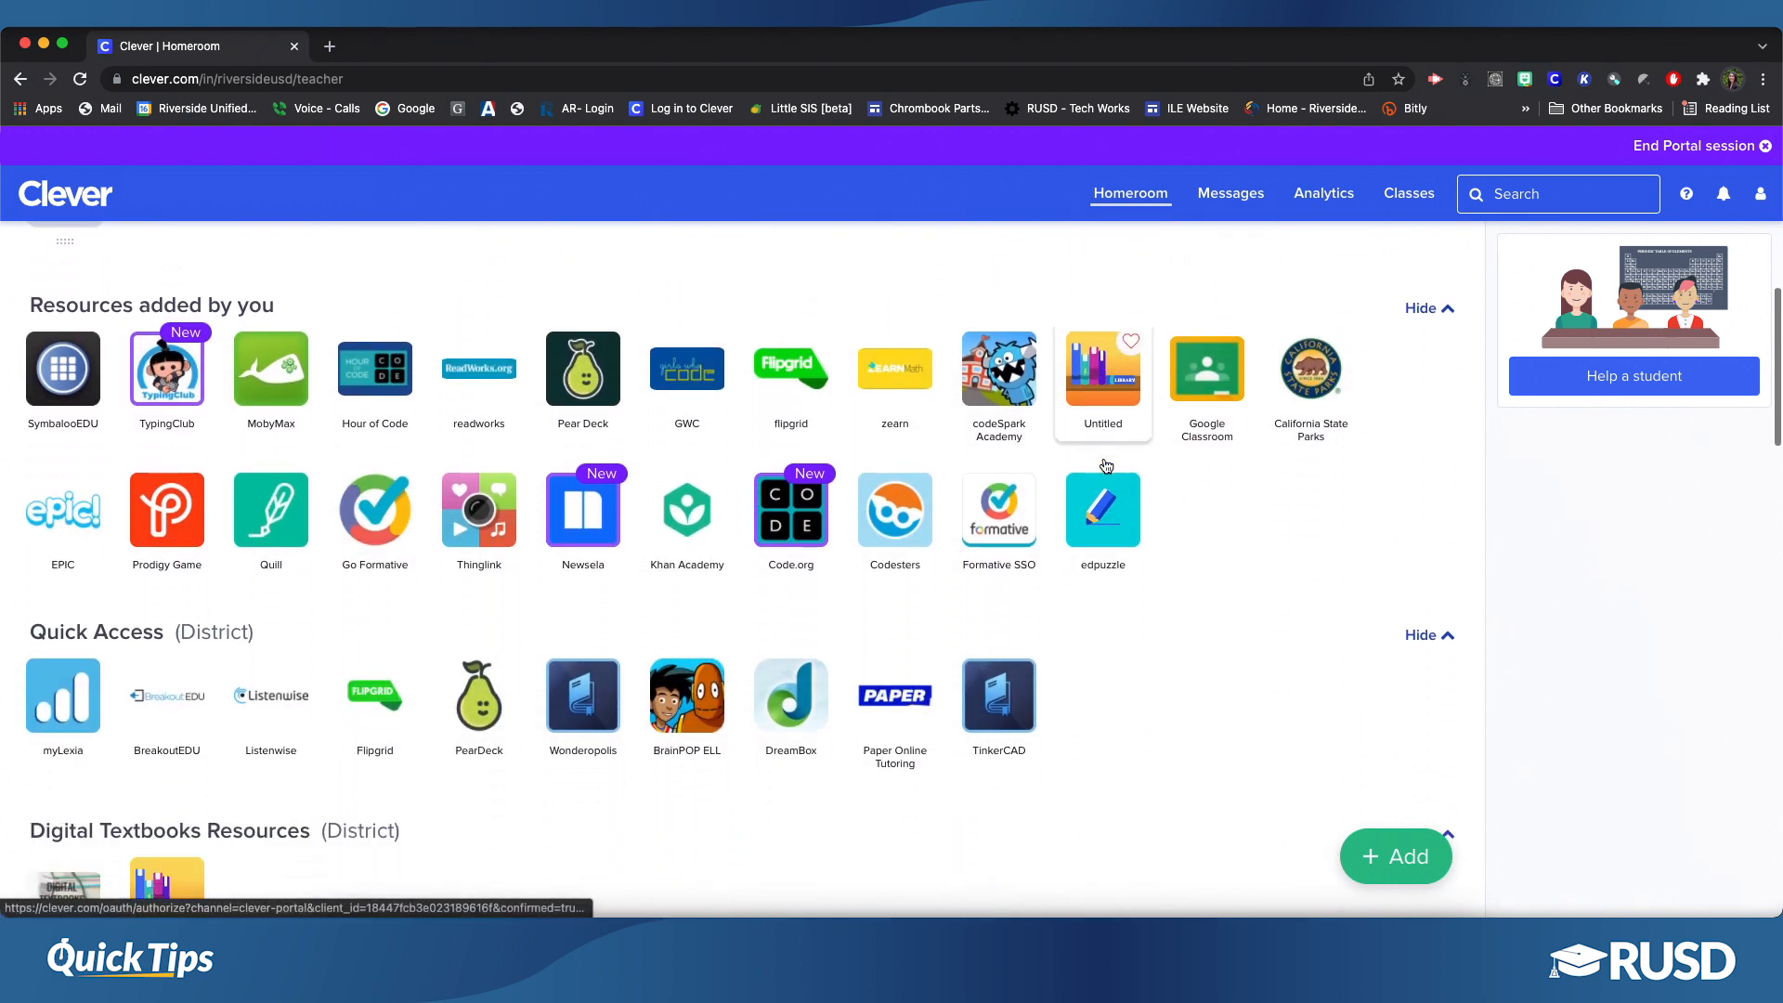
{"action": "scroll", "scroll_direction": "down", "scroll_amount": 3}
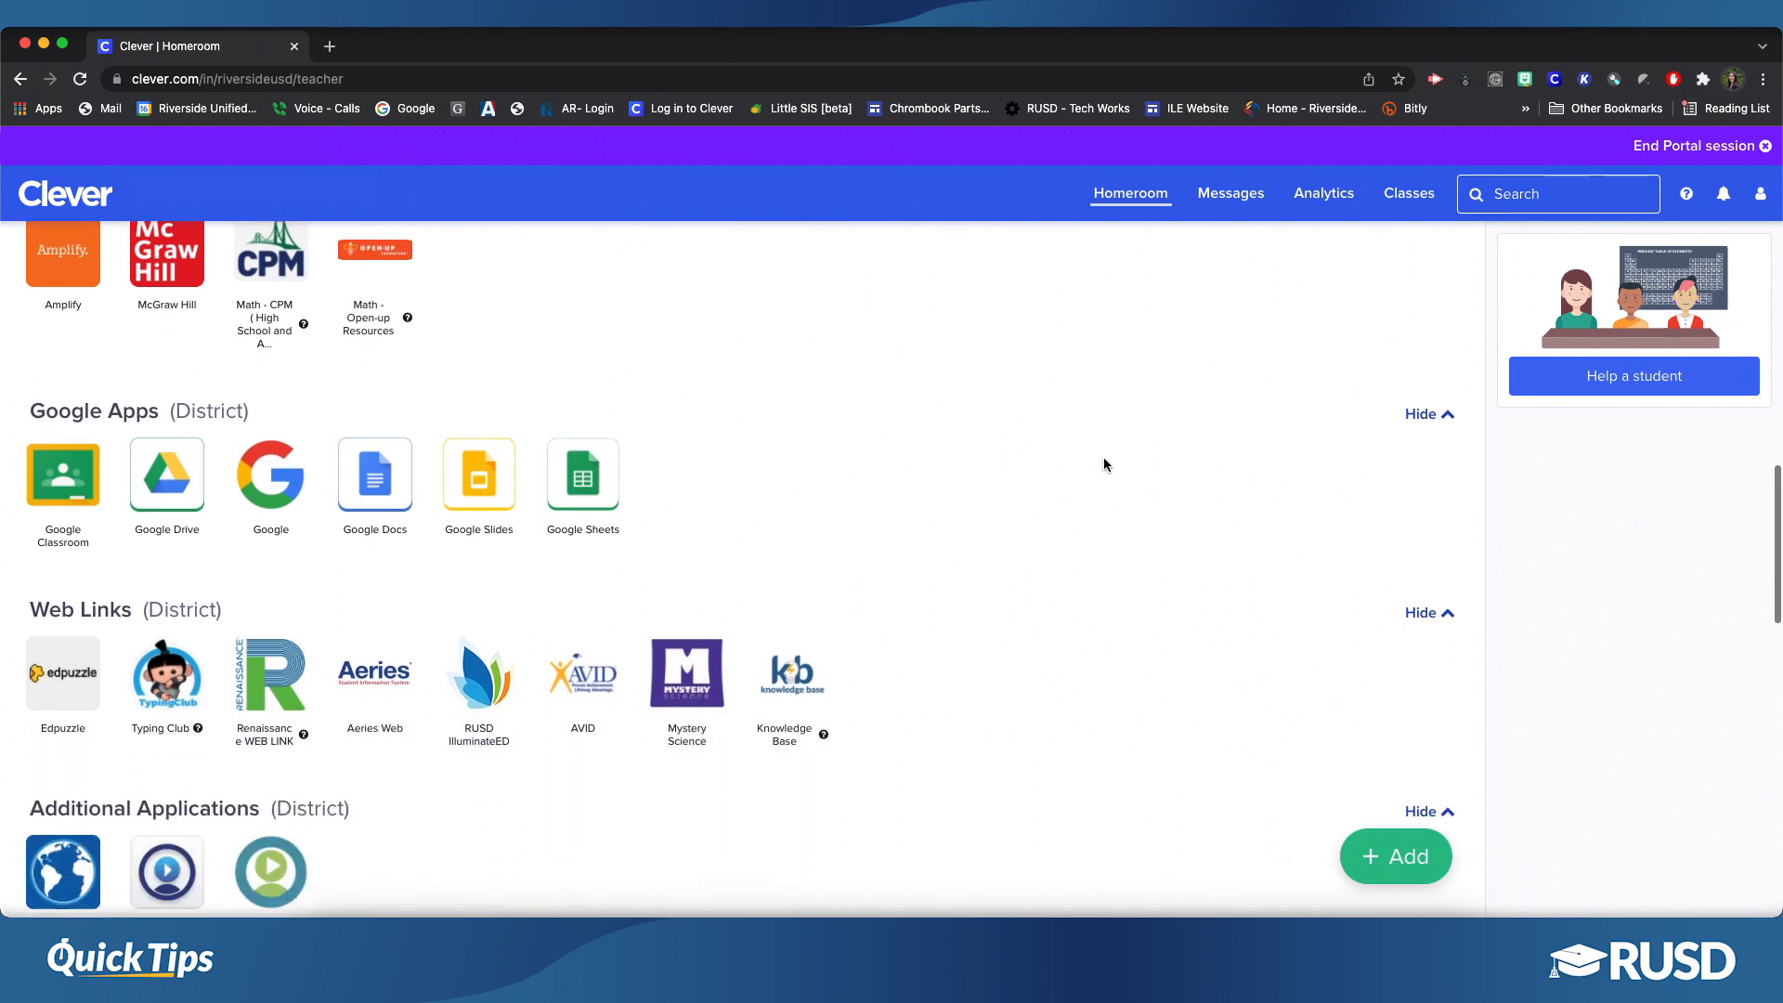
{"action": "scroll", "scroll_direction": "down", "scroll_amount": 3}
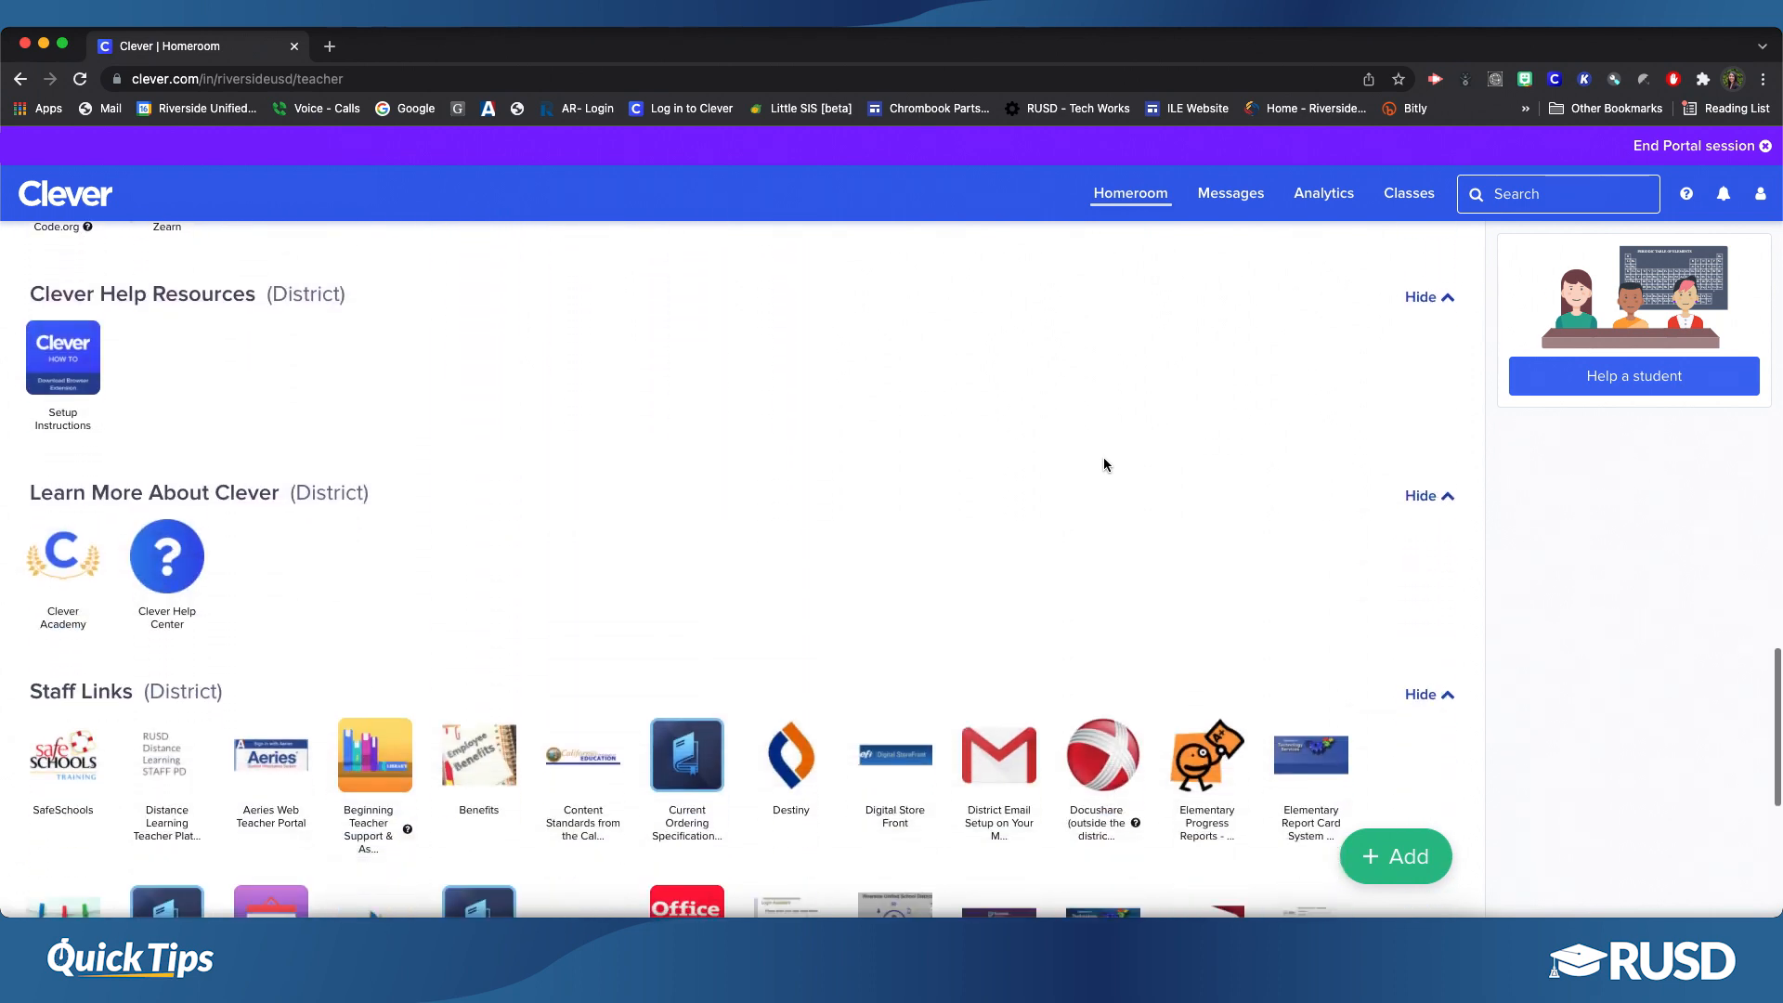
{"action": "scroll", "scroll_direction": "down", "scroll_amount": 3}
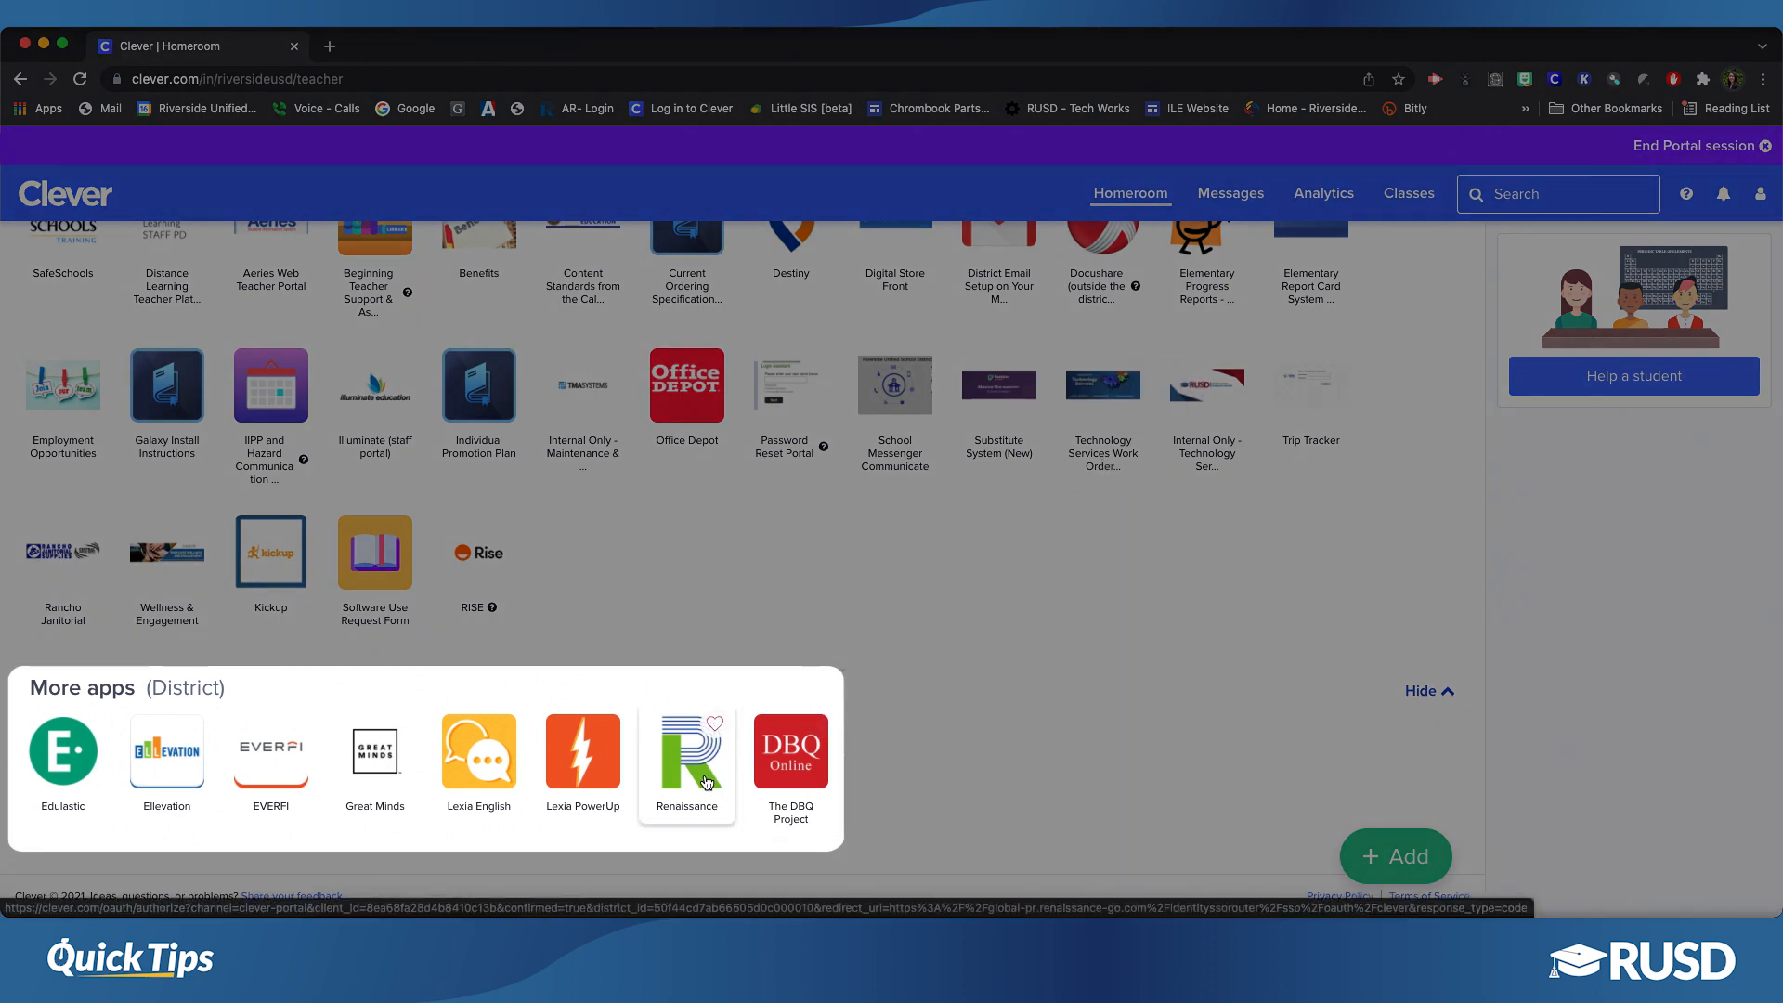
{"action": "left_click", "coordinate": [688, 751]}
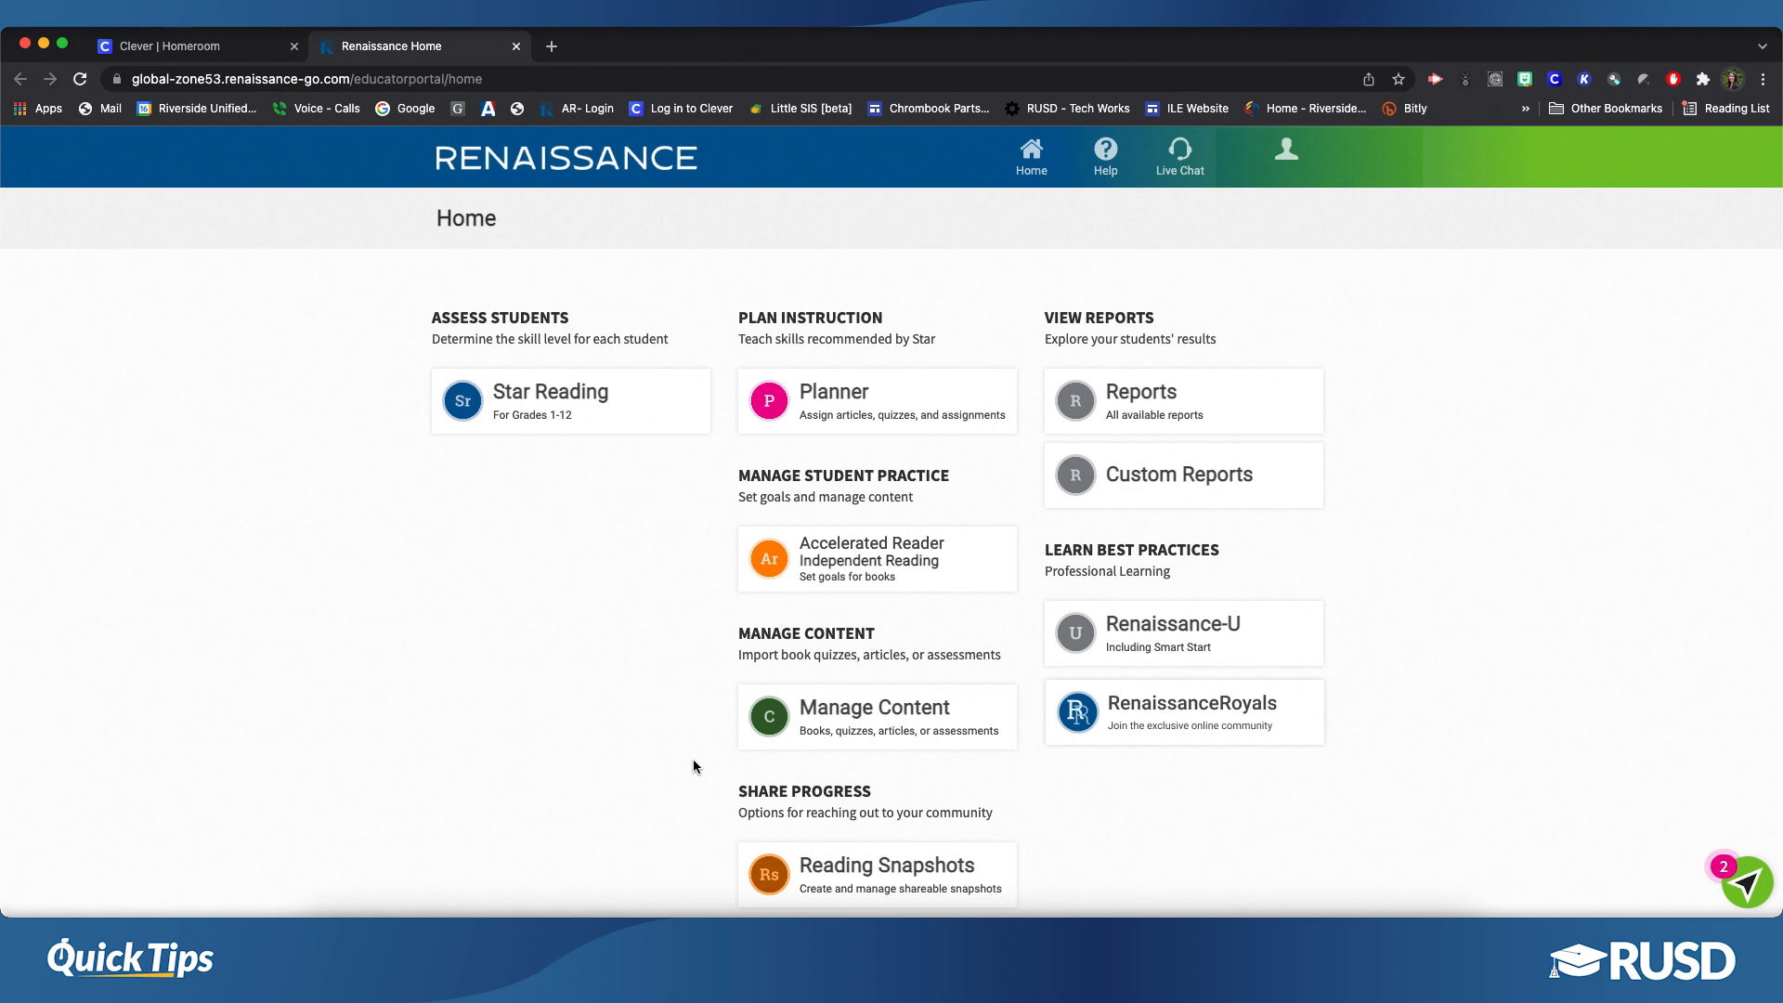
{"action": "mouse_move", "coordinate": [1392, 221]}
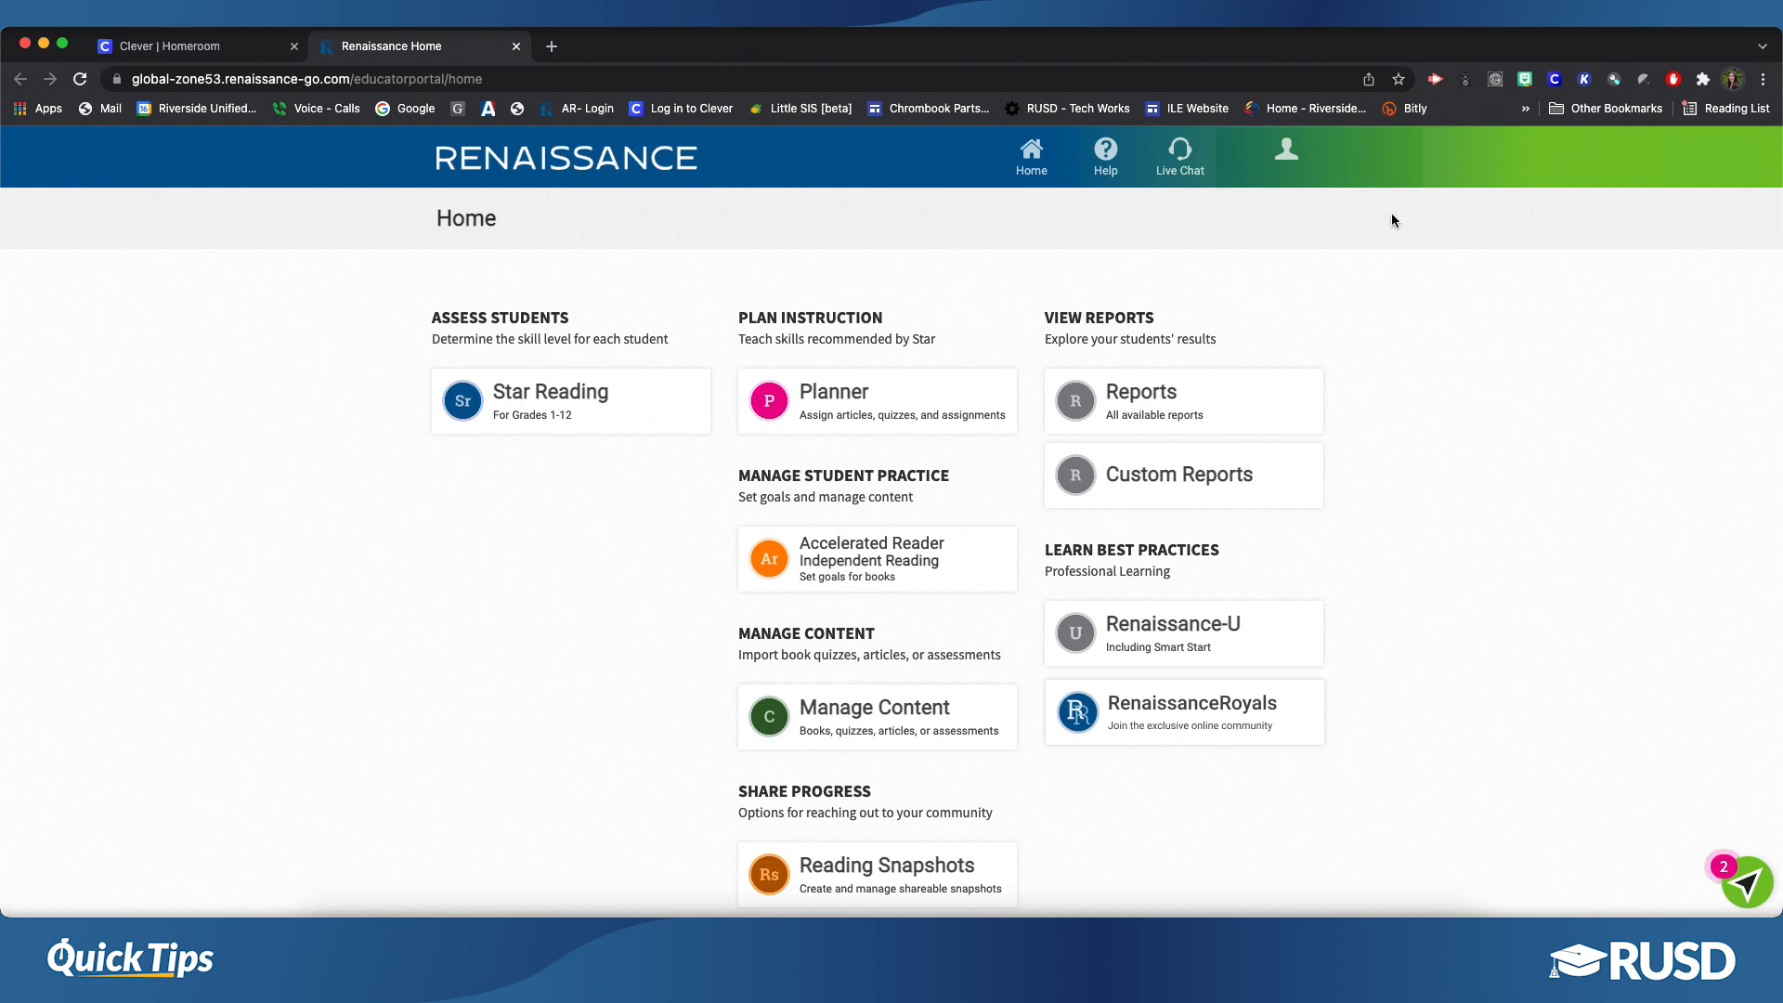
{"action": "left_click", "coordinate": [193, 45]}
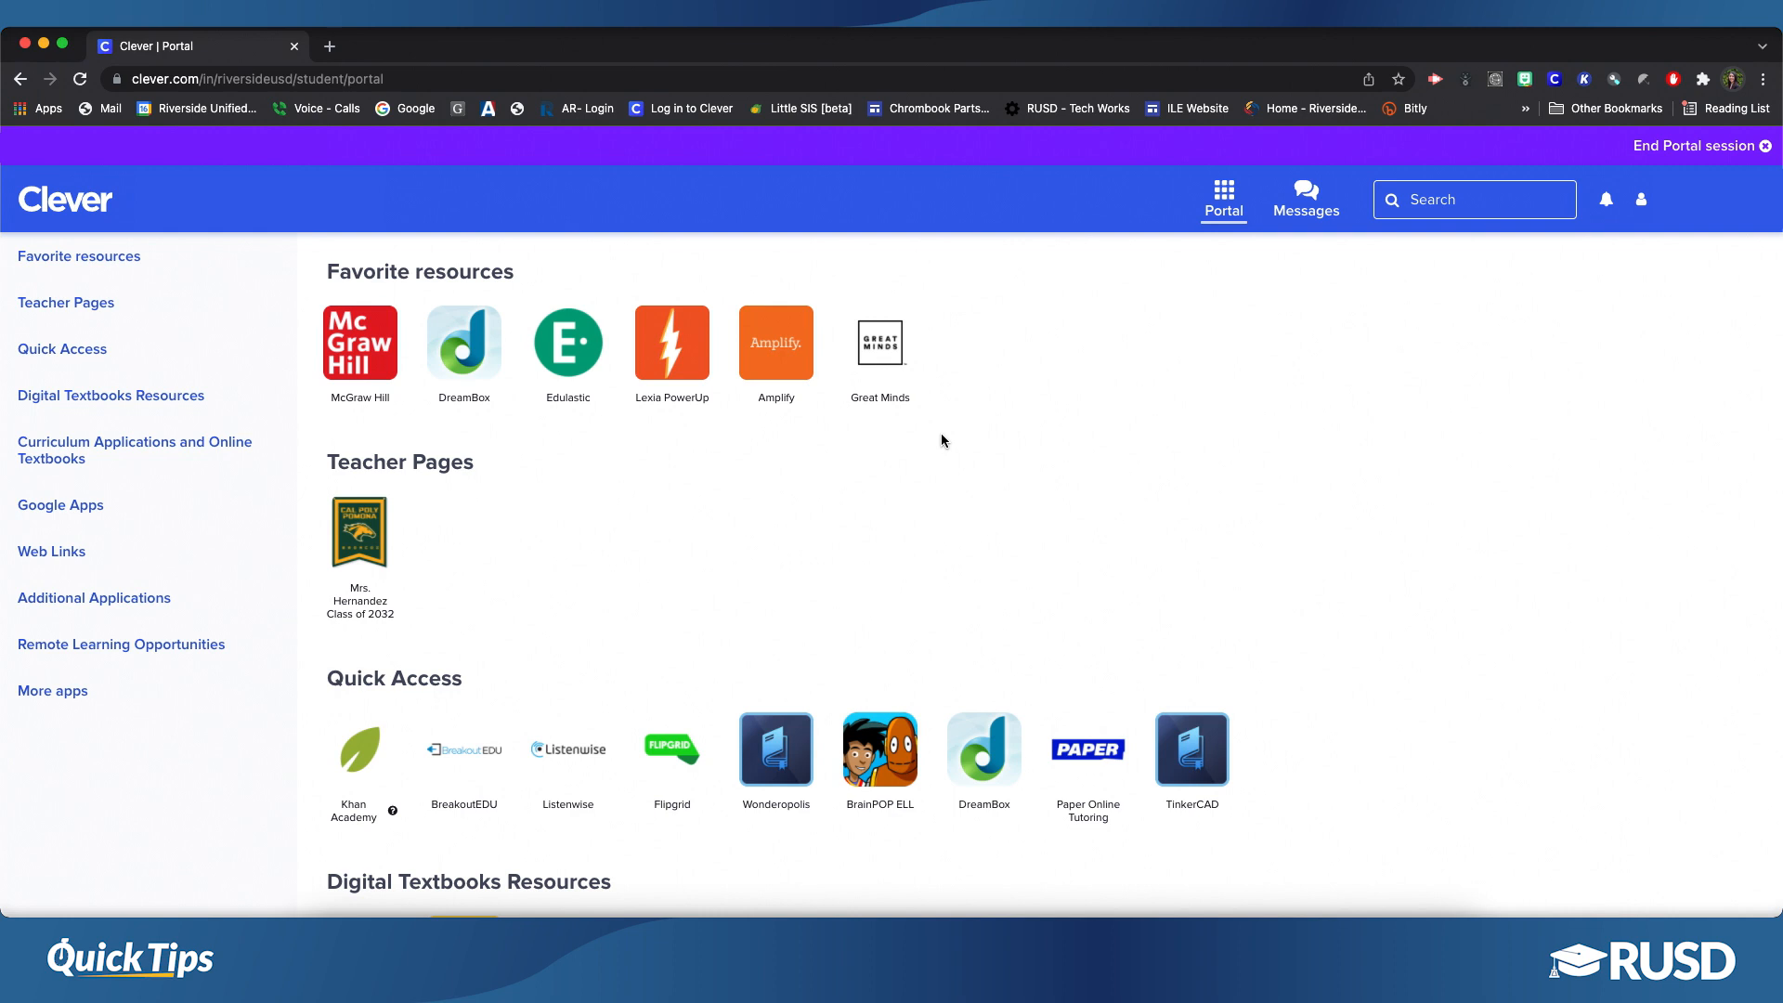
Scroll the student portal to More apps and launch the Renaissance tile.
{"action": "scroll", "scroll_direction": "down", "scroll_amount": 3}
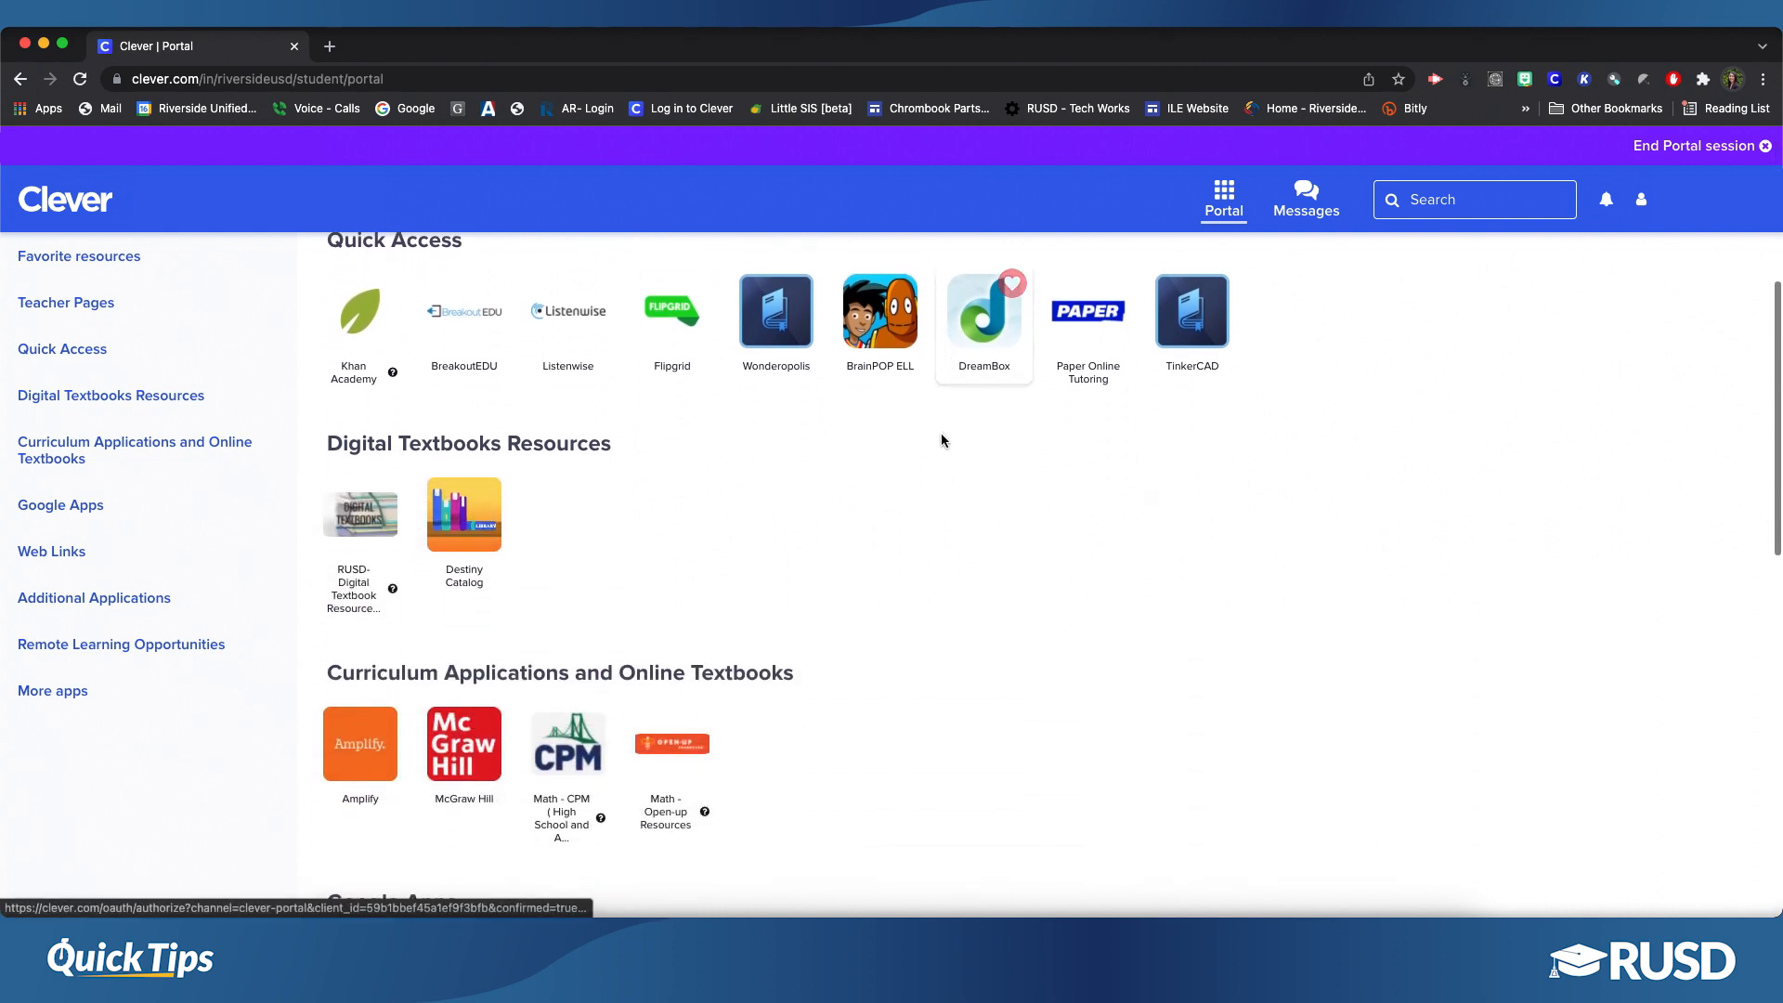
{"action": "scroll", "scroll_direction": "down", "scroll_amount": 3}
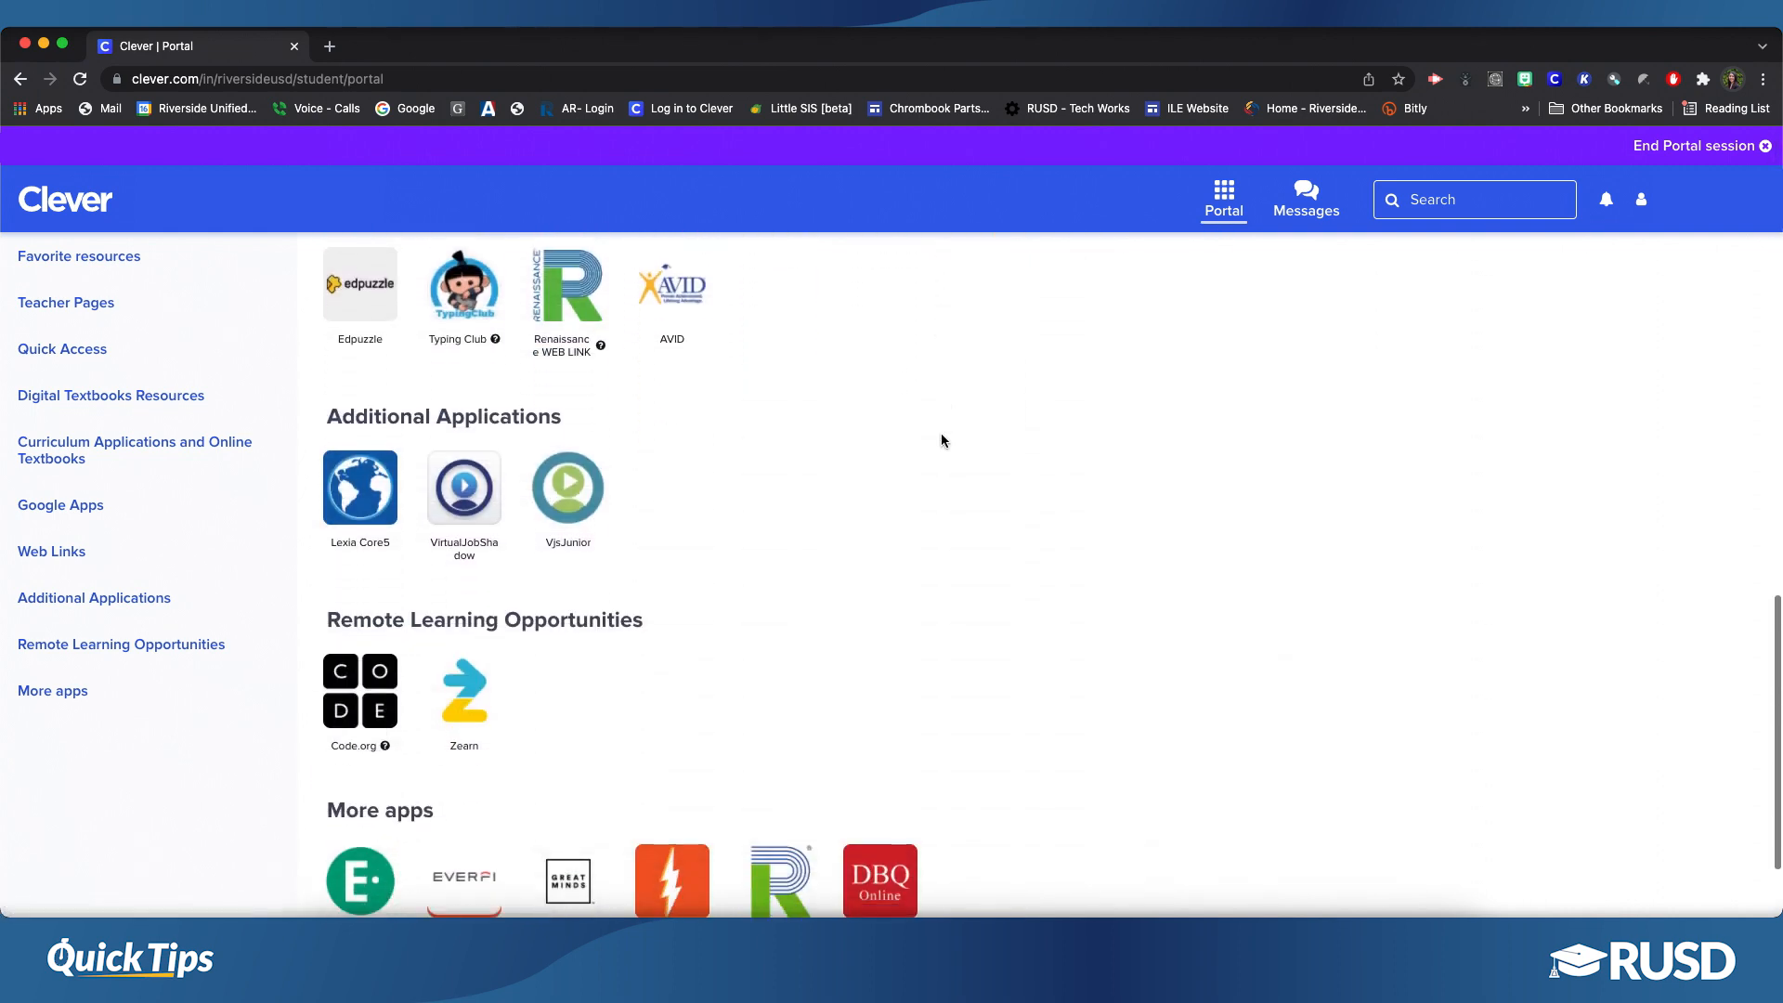
{"action": "scroll", "scroll_direction": "down", "scroll_amount": 3}
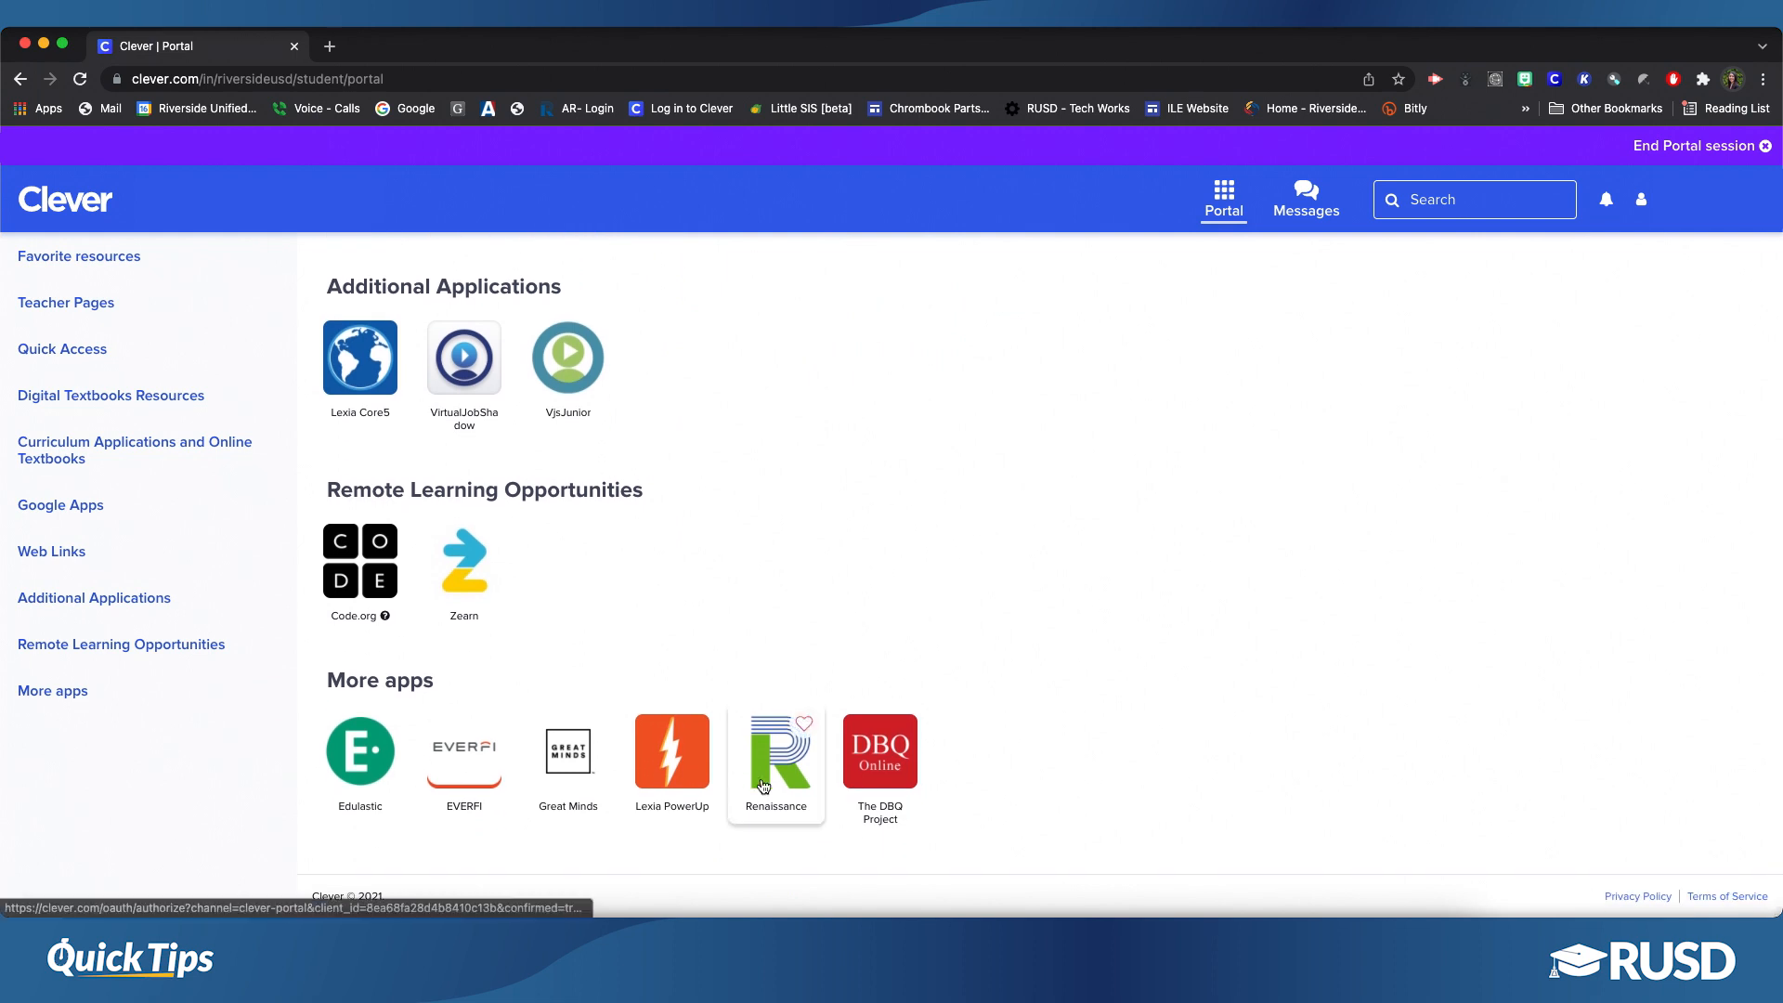
{"action": "mouse_move", "coordinate": [897, 526]}
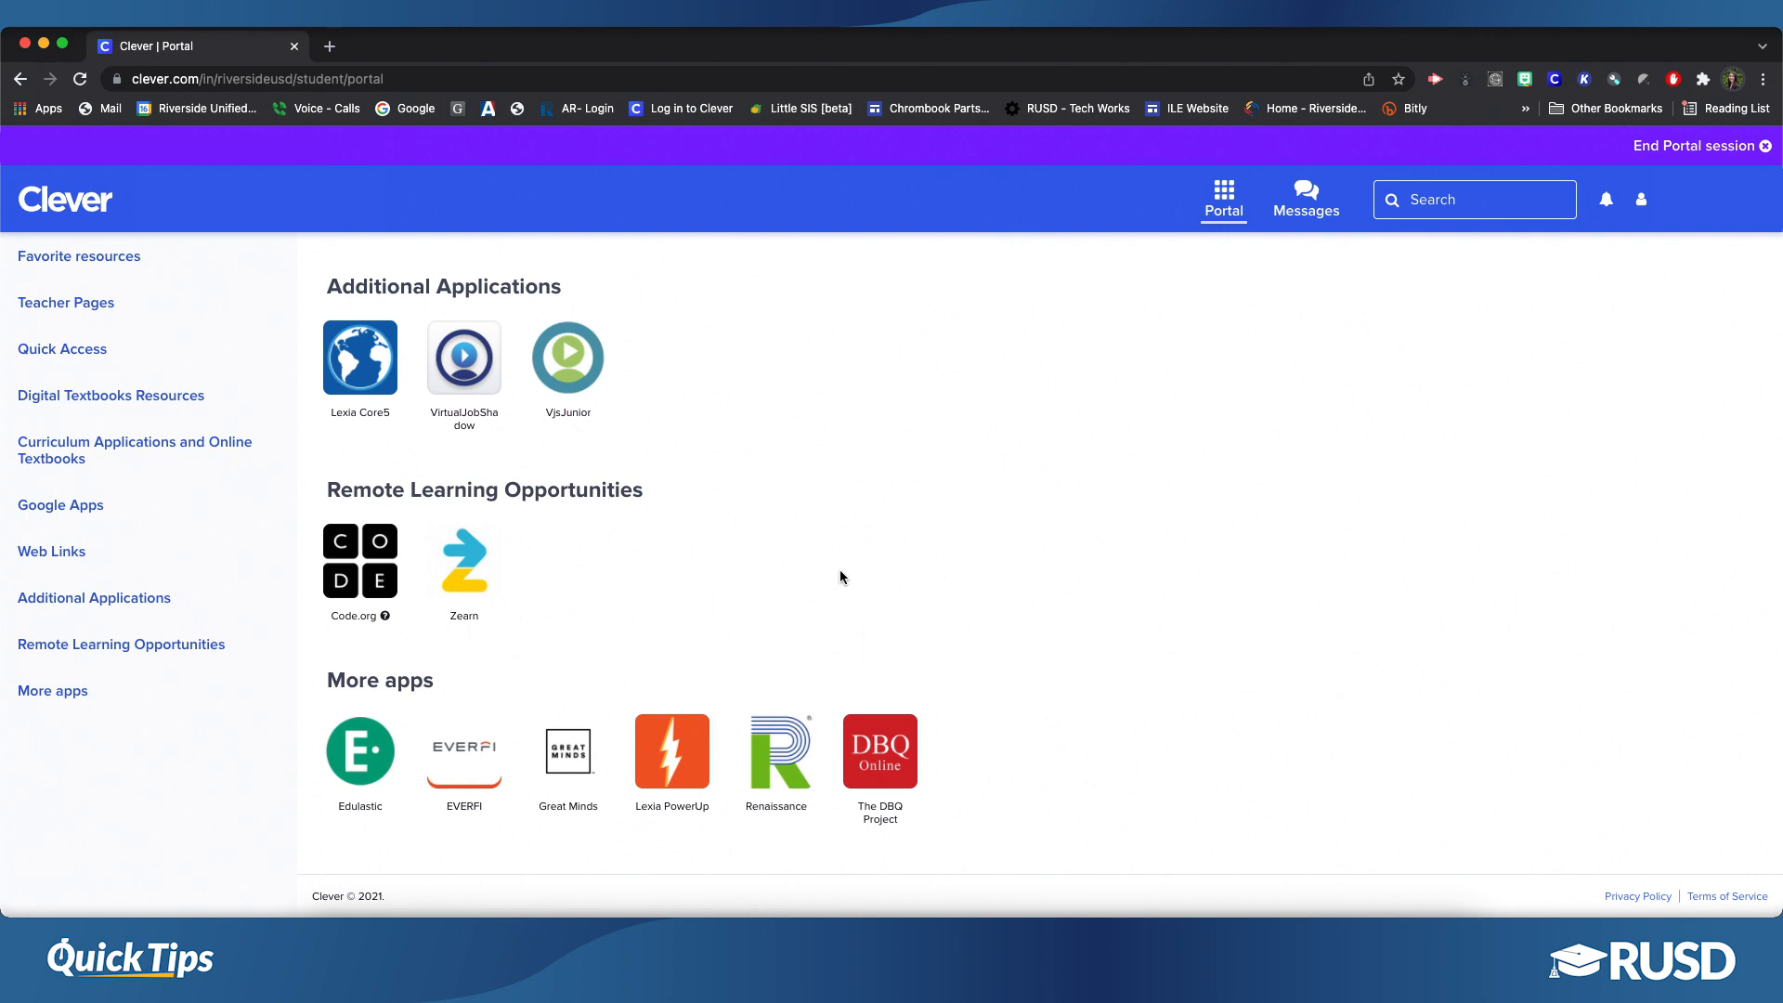
{"action": "mouse_move", "coordinate": [776, 761]}
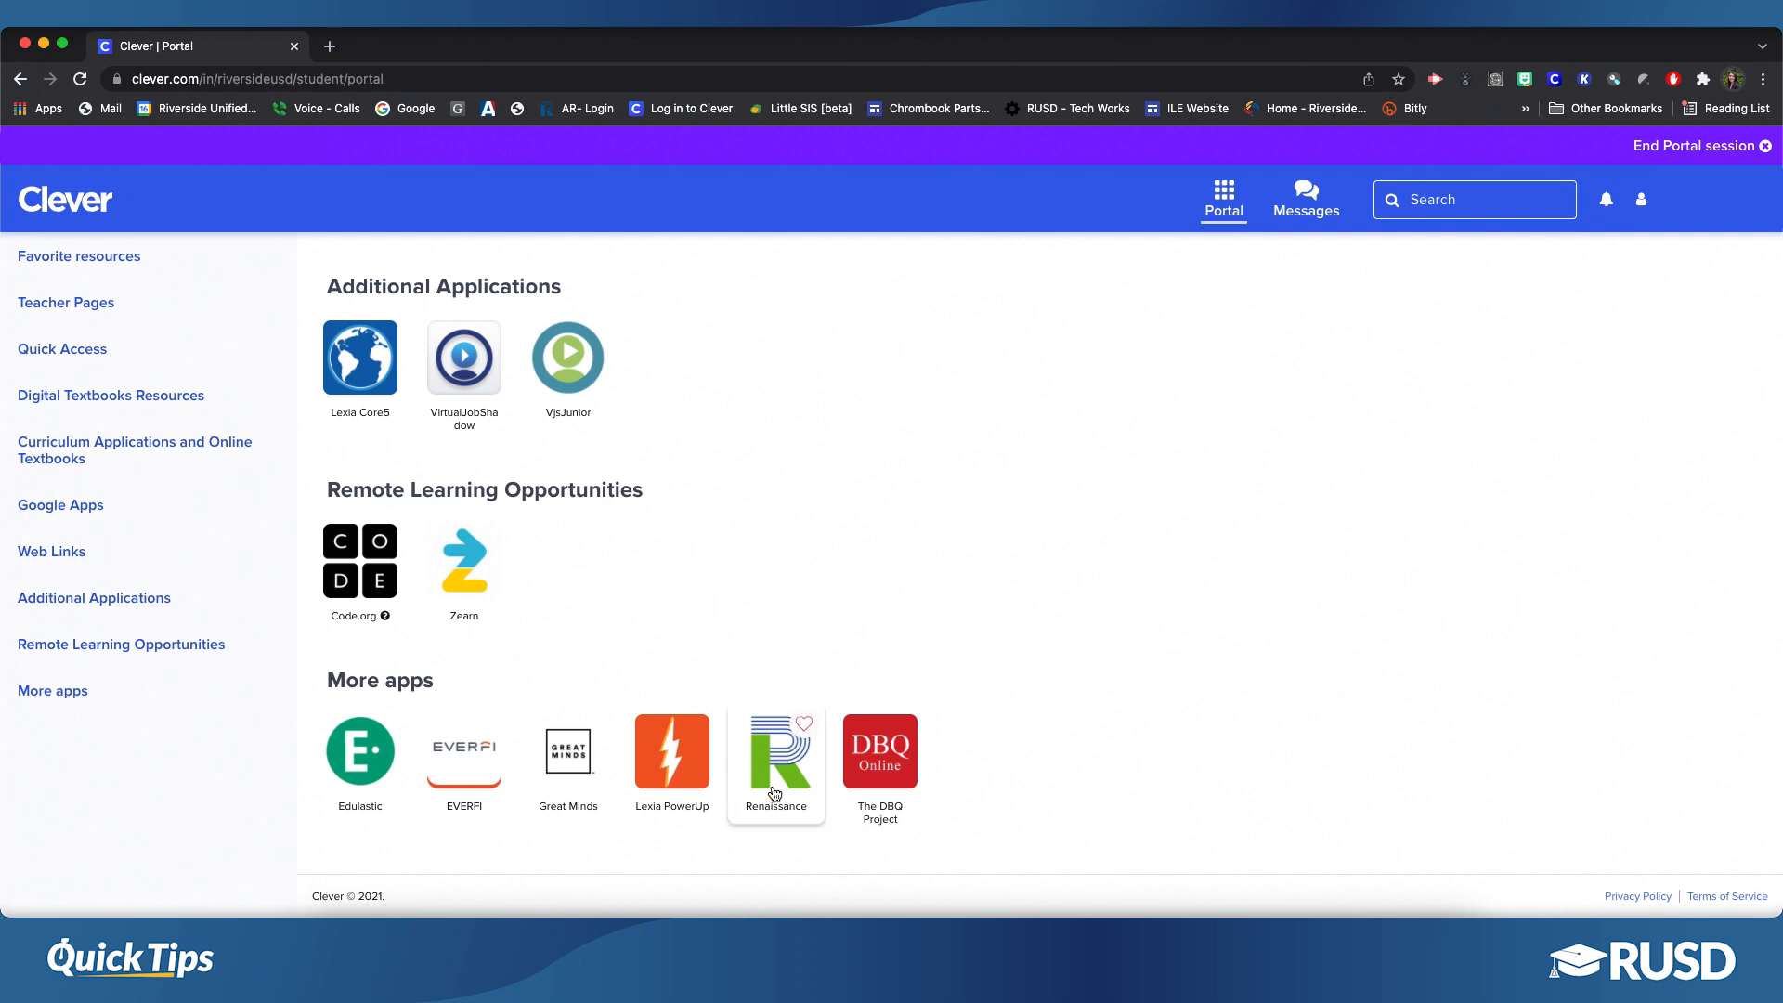
{"action": "mouse_move", "coordinate": [811, 477]}
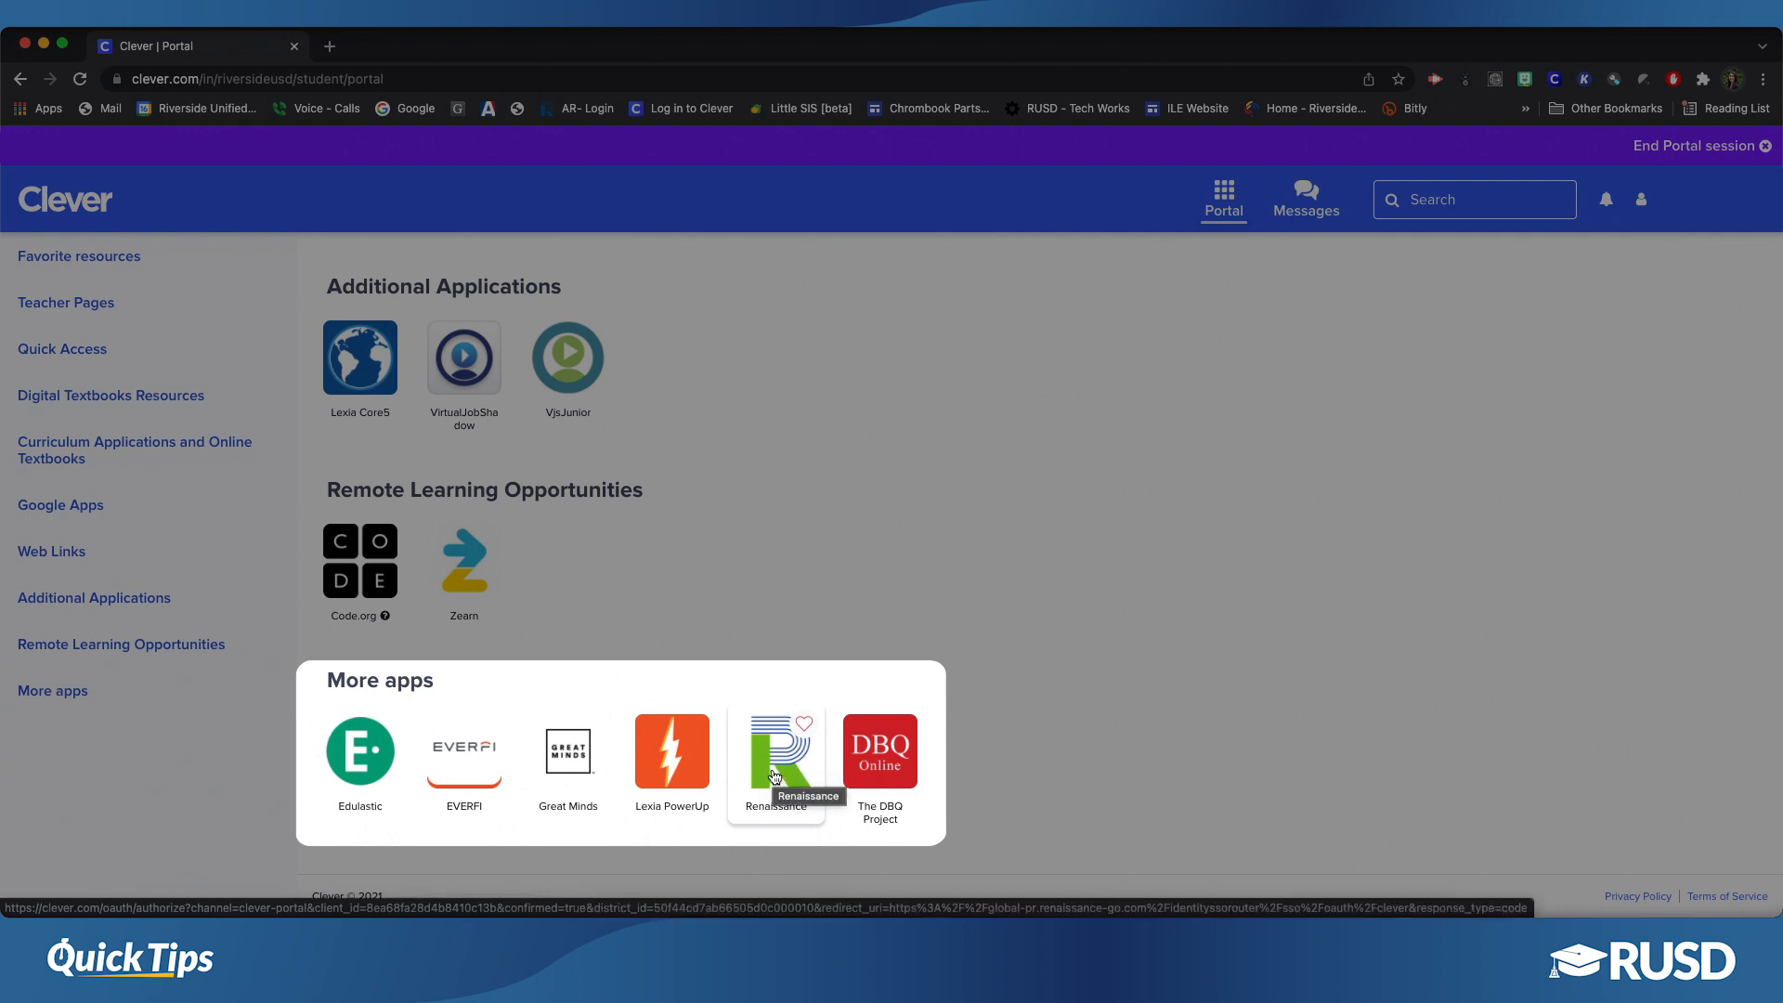
{"action": "left_click", "coordinate": [775, 752]}
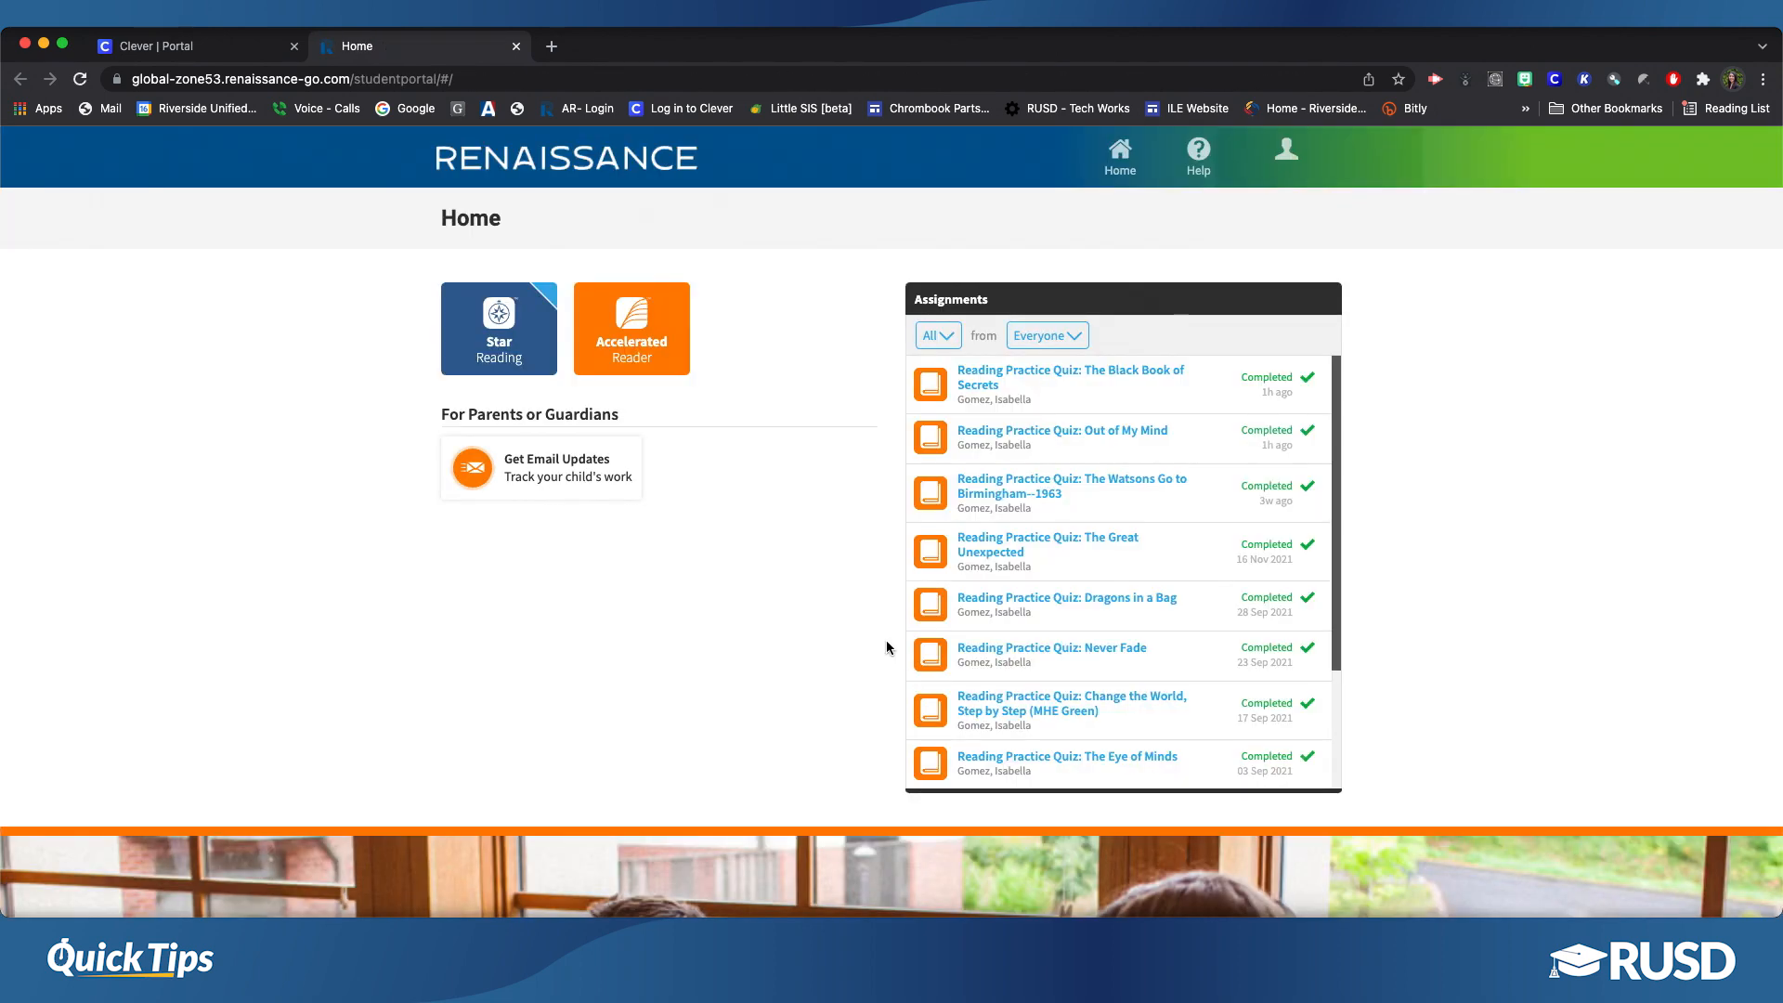
{"action": "mouse_move", "coordinate": [1120, 263]}
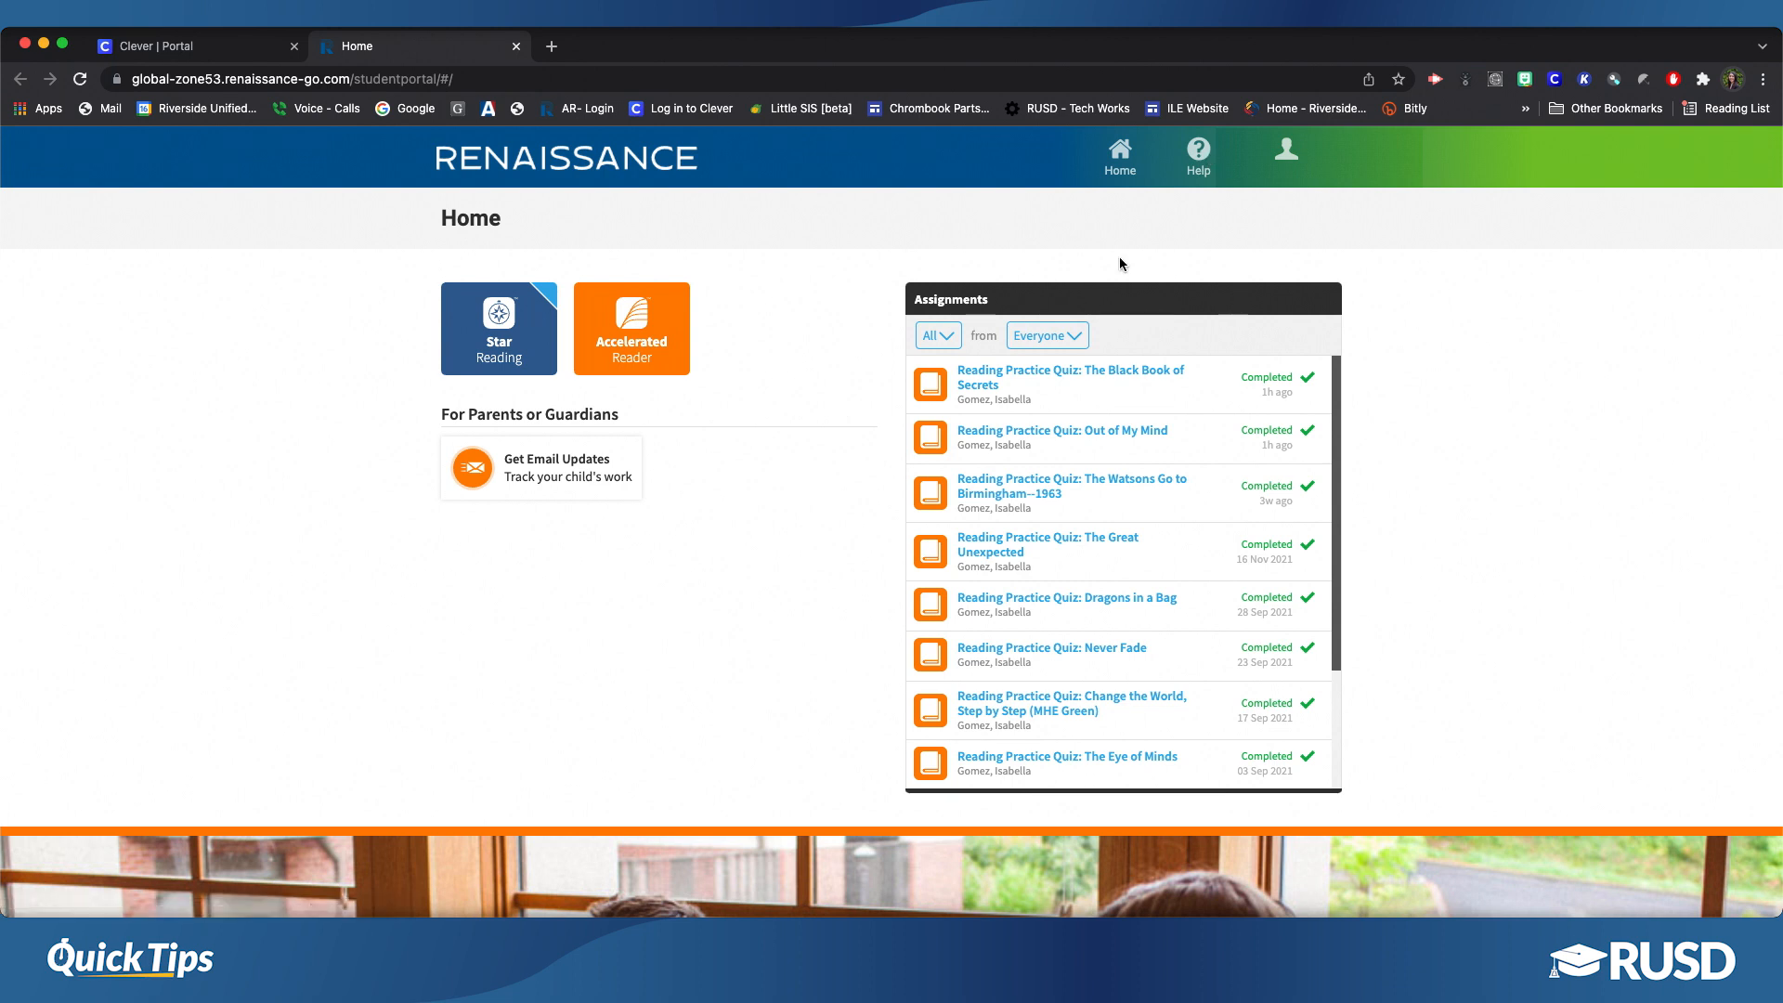
Switch from the Renaissance student Home page to the Clever Portal tab.
{"action": "left_click", "coordinate": [193, 45]}
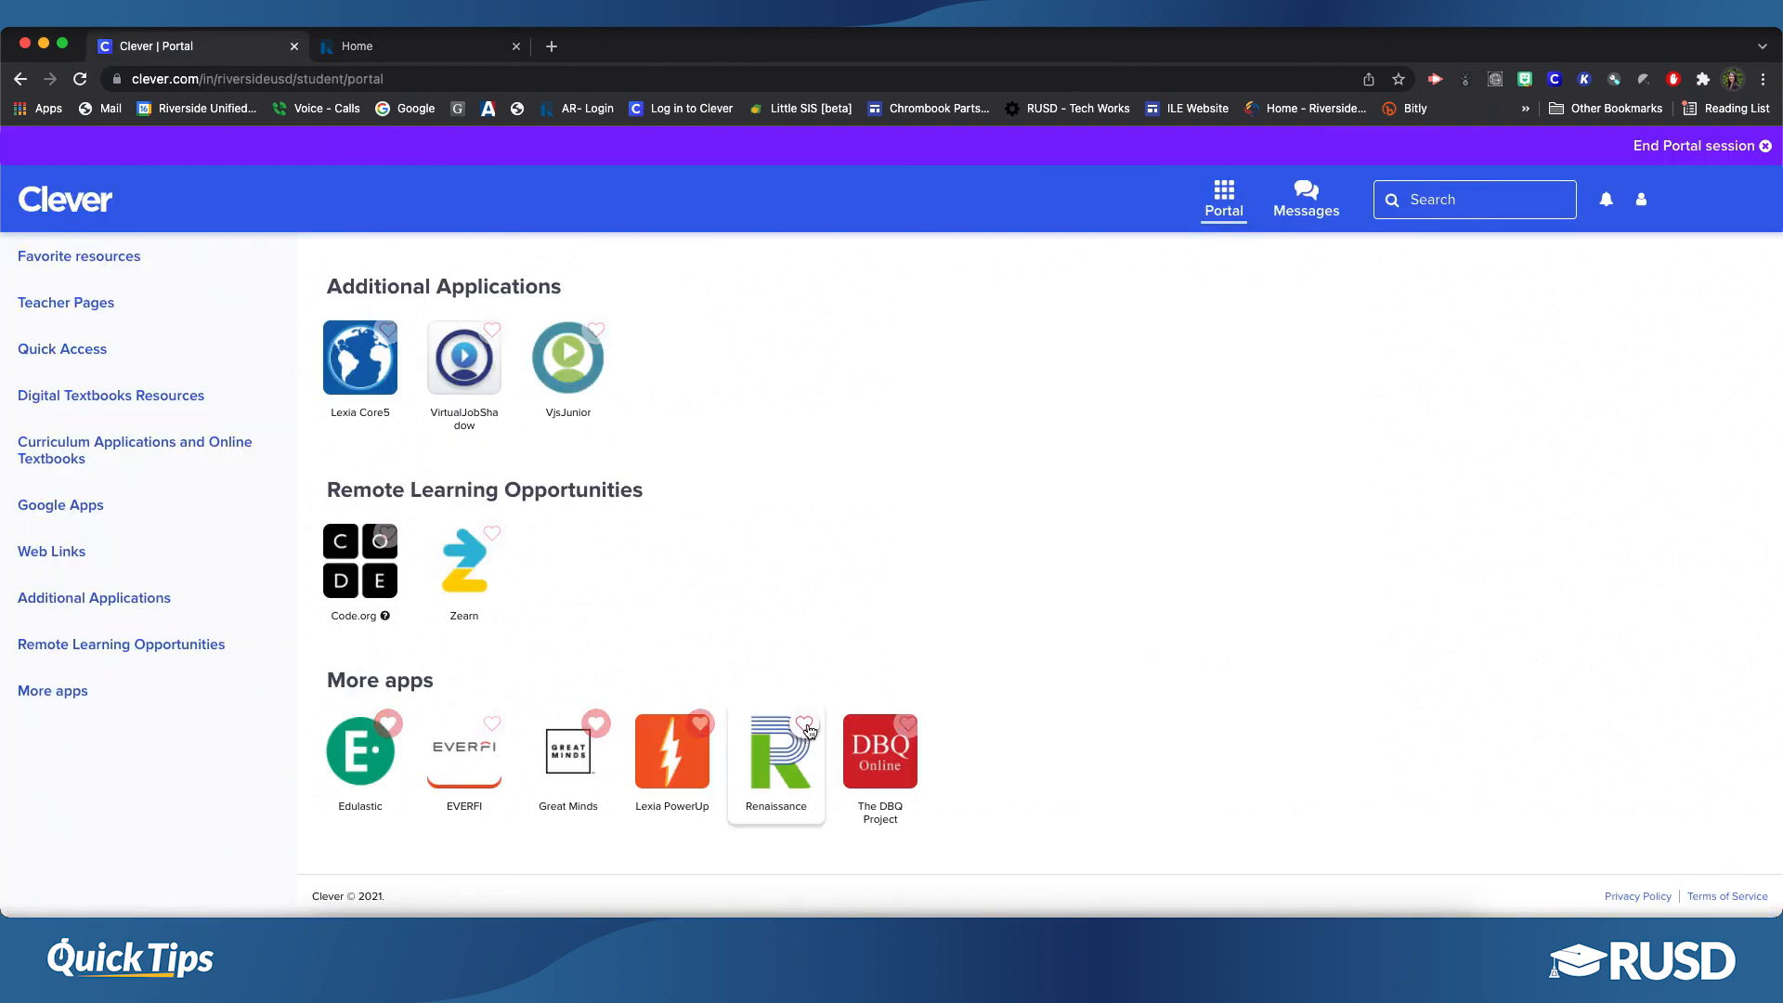
Click the heart on the Renaissance tile under More apps to favorite it.
{"action": "left_click", "coordinate": [804, 723]}
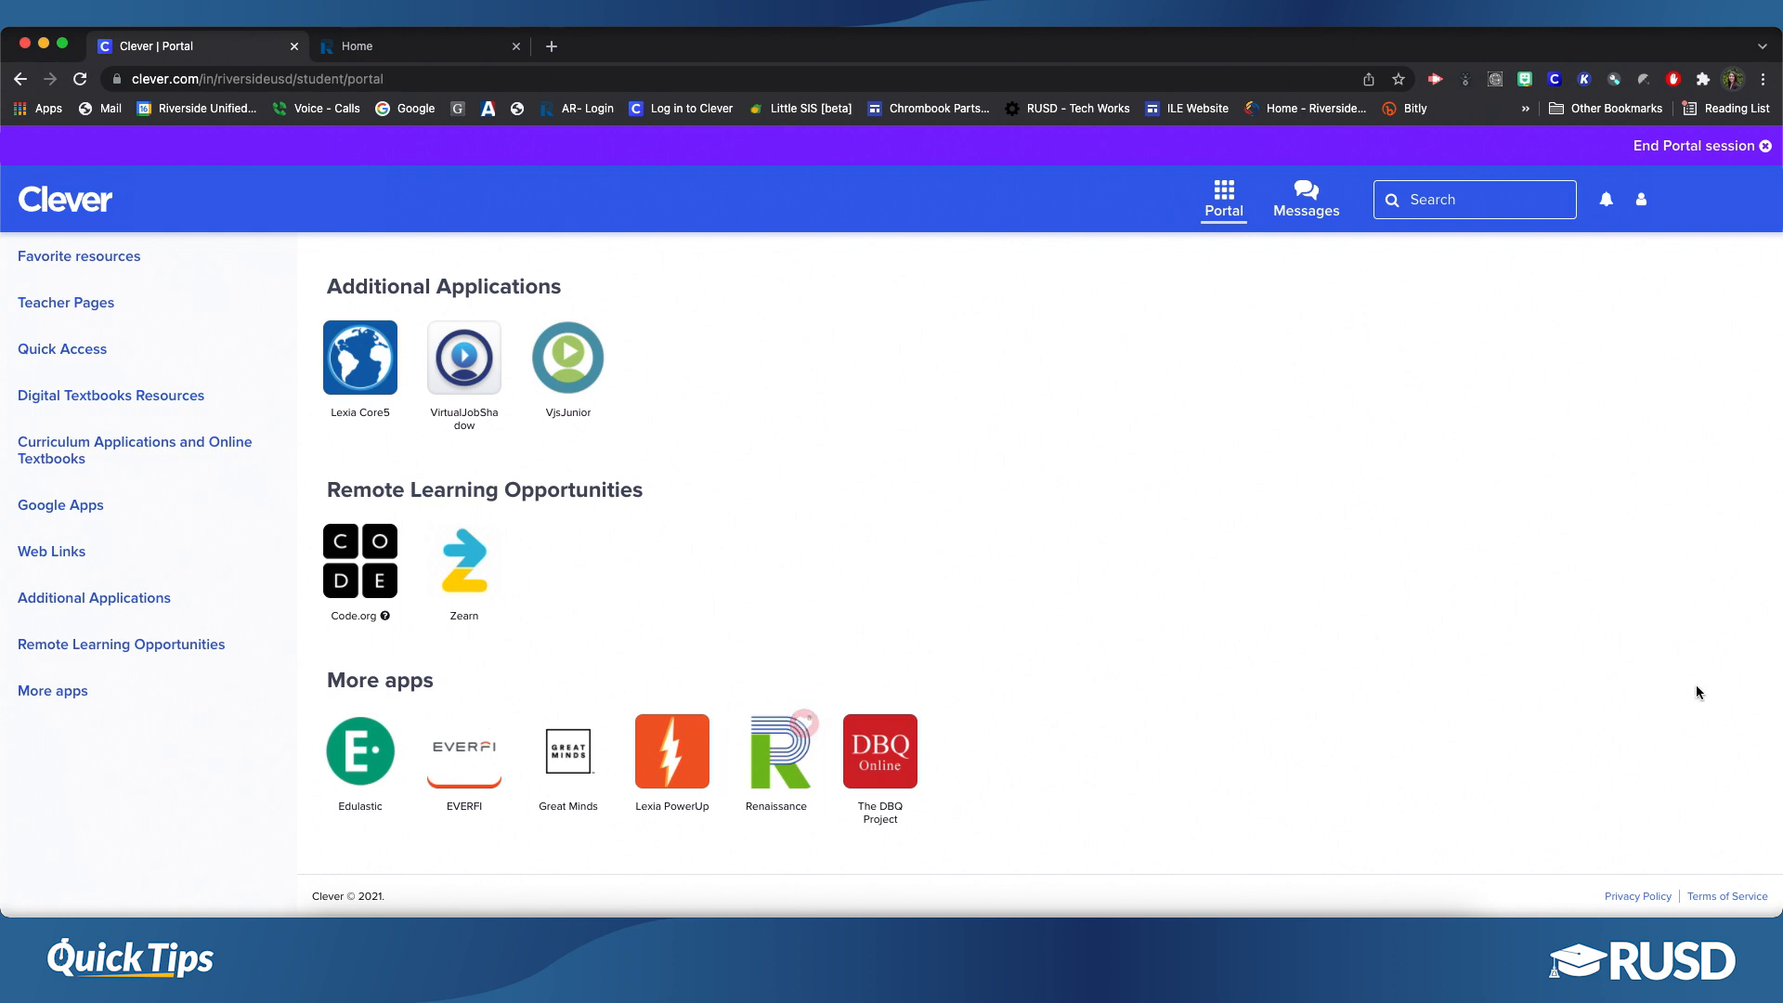
{"action": "scroll", "scroll_direction": "down", "scroll_amount": 3}
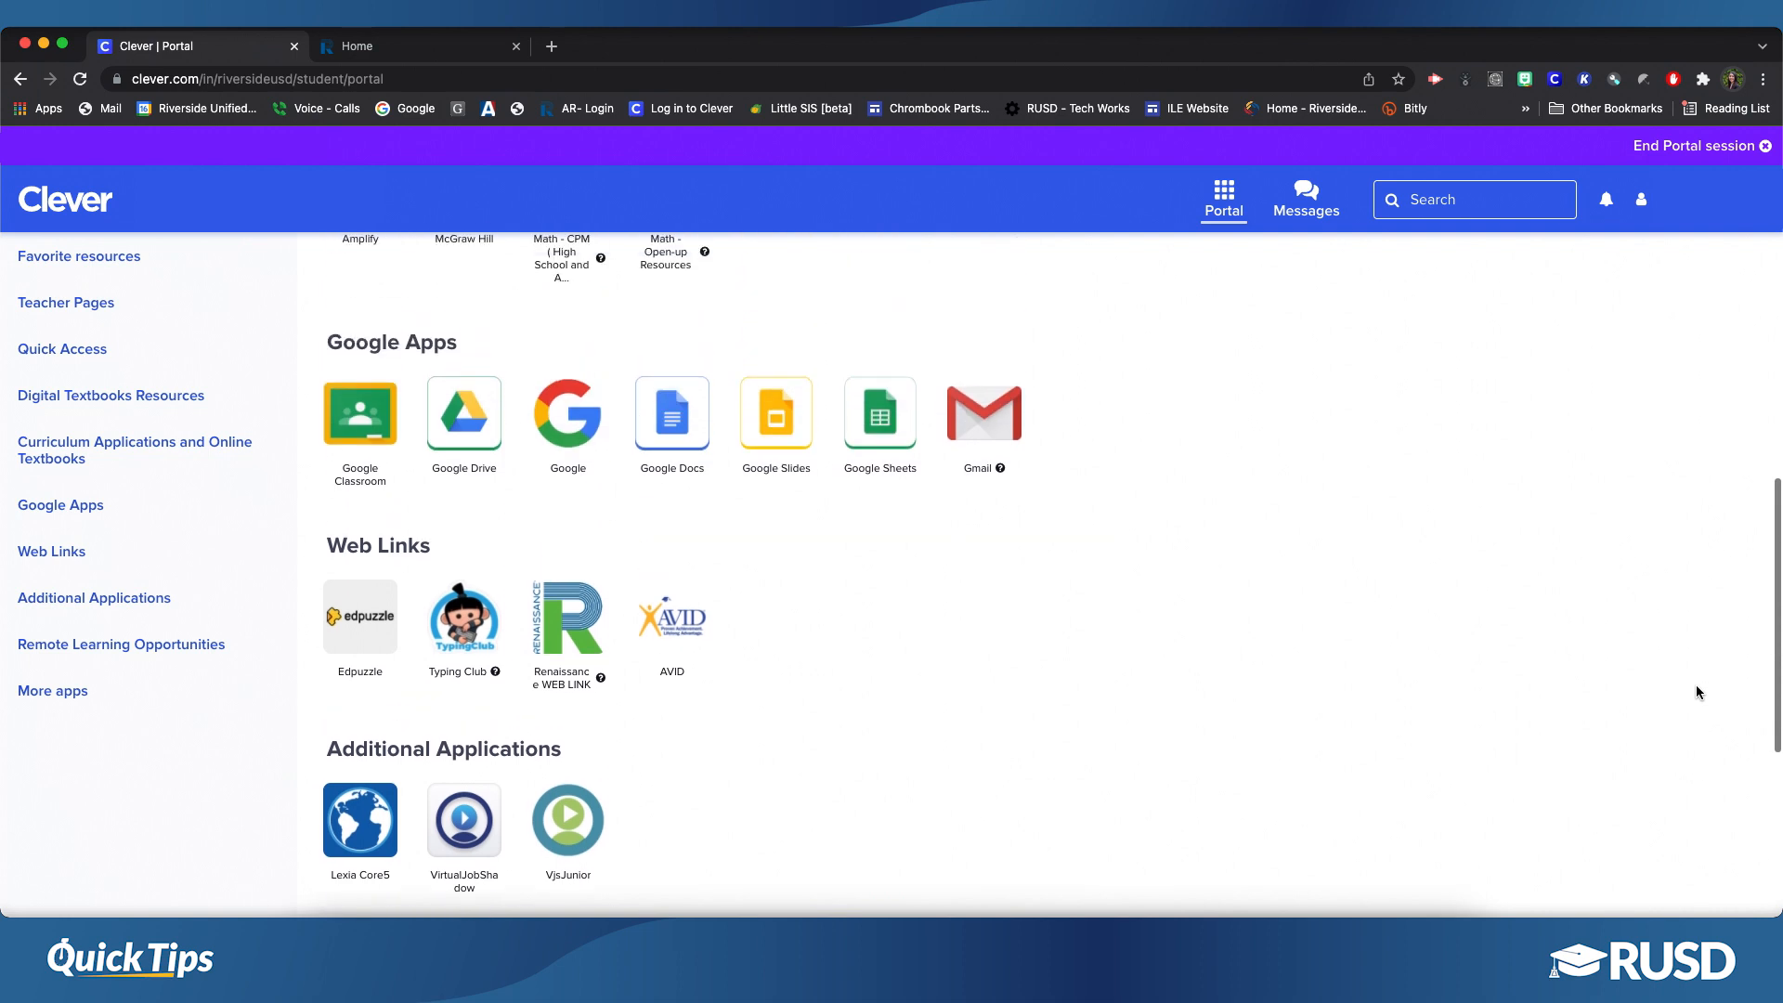